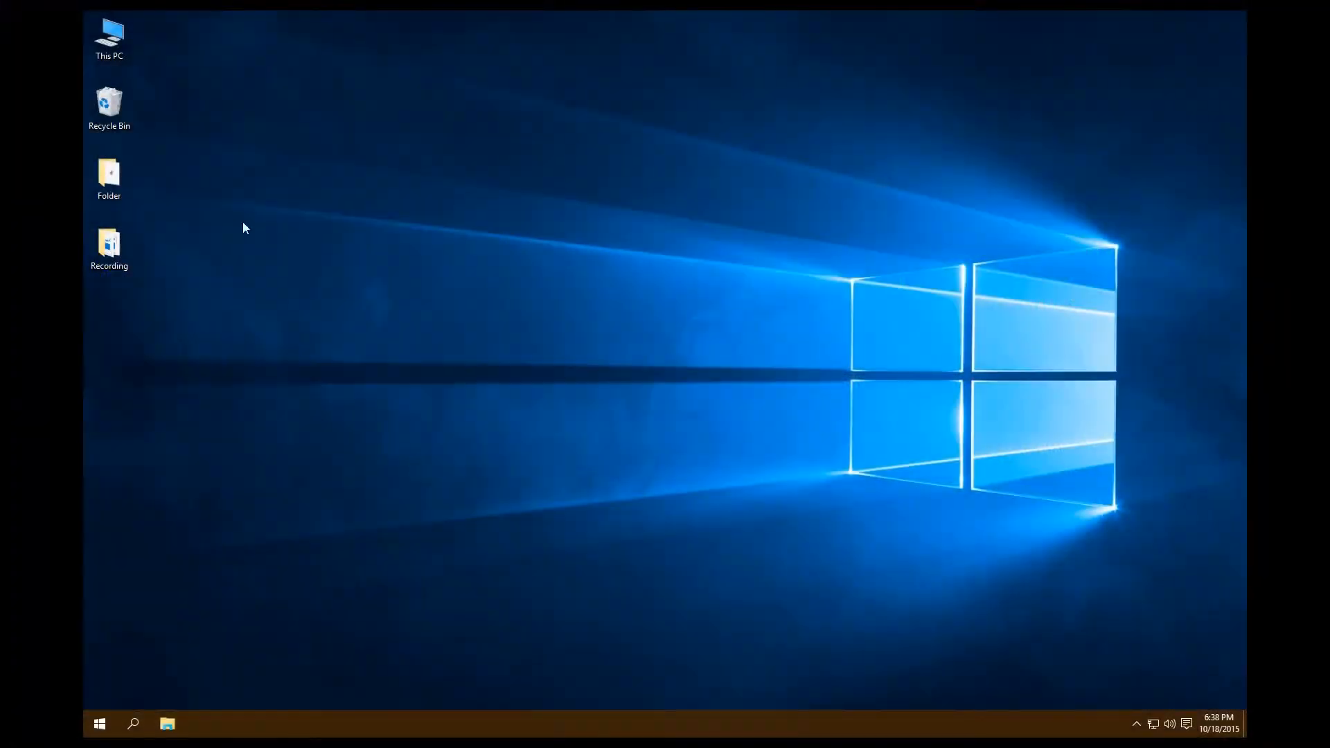
- Copy the system3 folder as system4 and open its NiosII.qpf in Quartus II
click(167, 724)
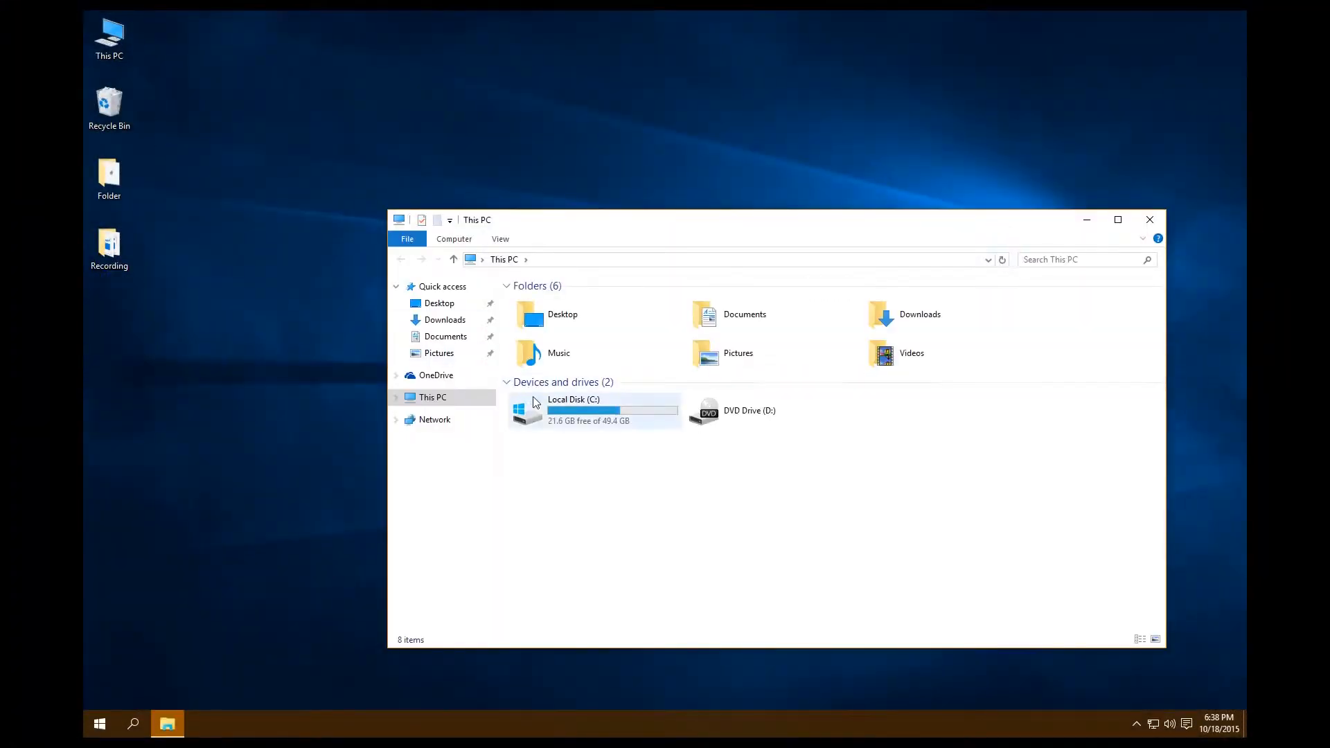
double_click(573, 409)
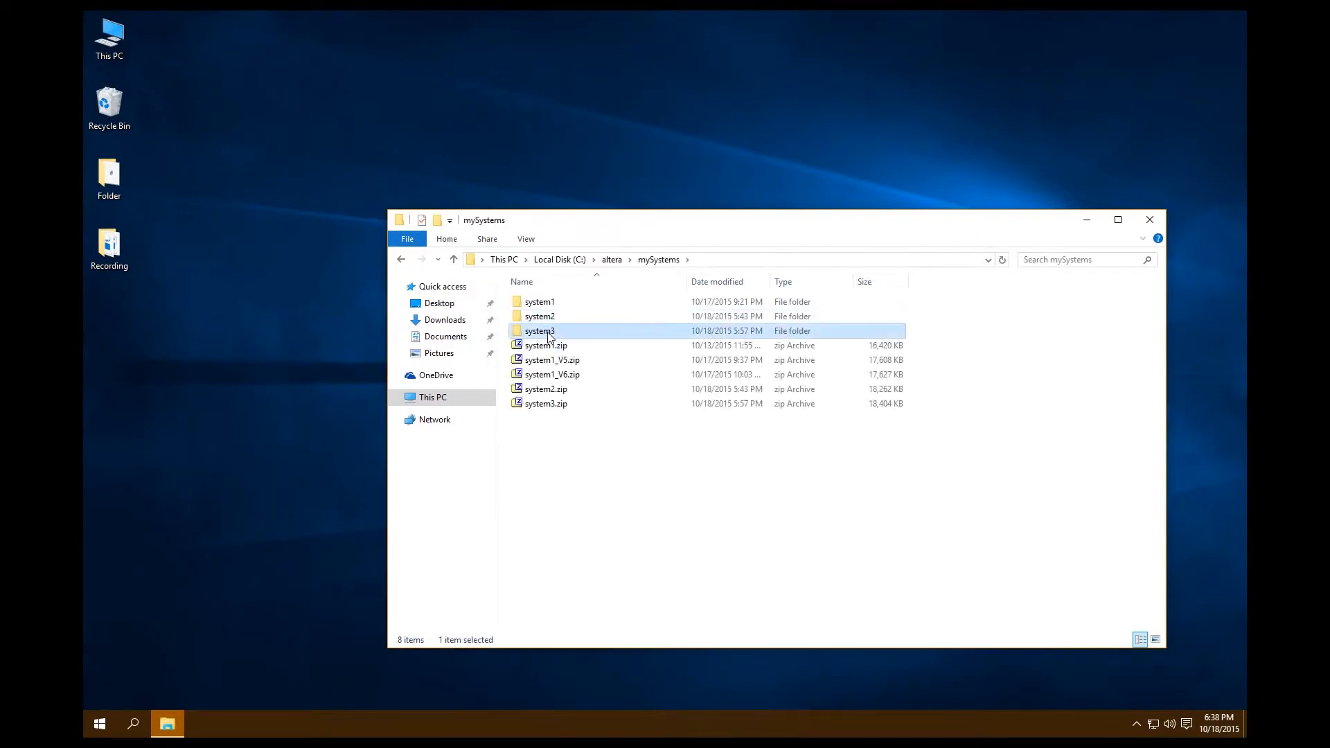
click(569, 521)
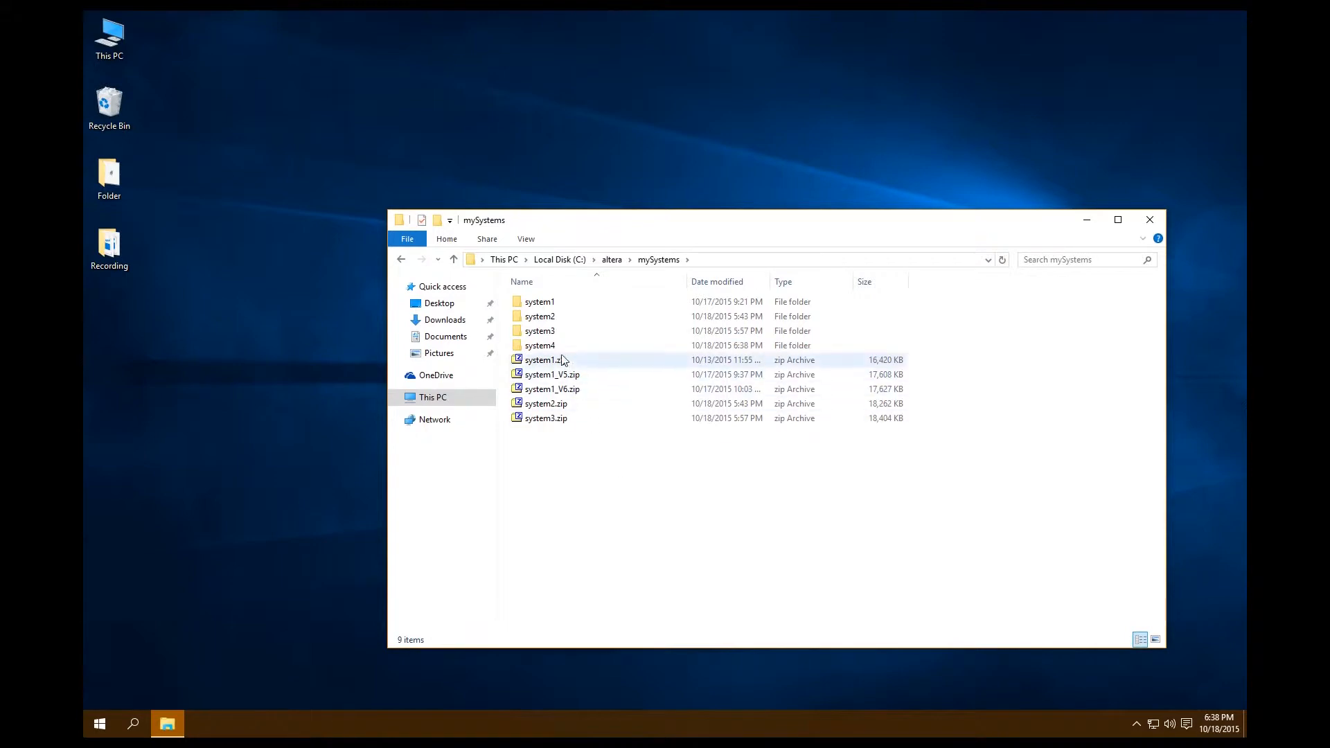
double_click(540, 345)
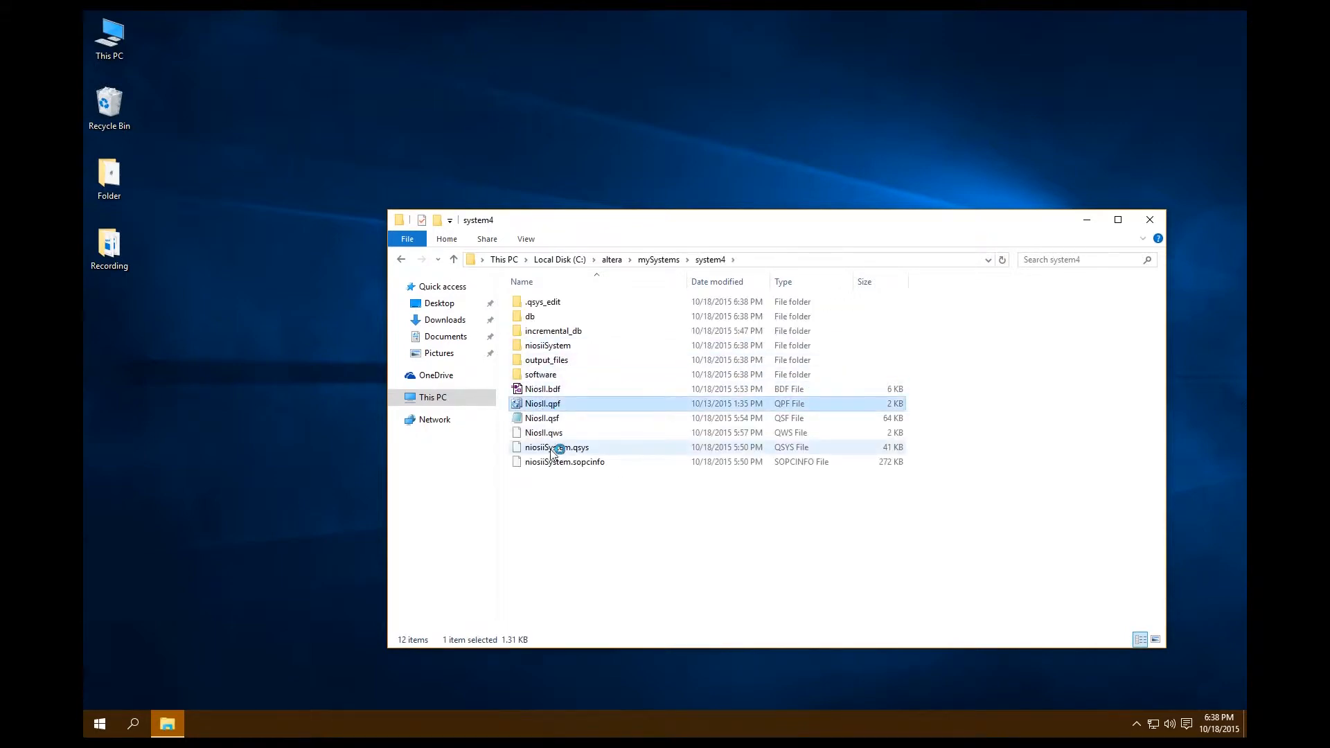
mouse_move(556, 447)
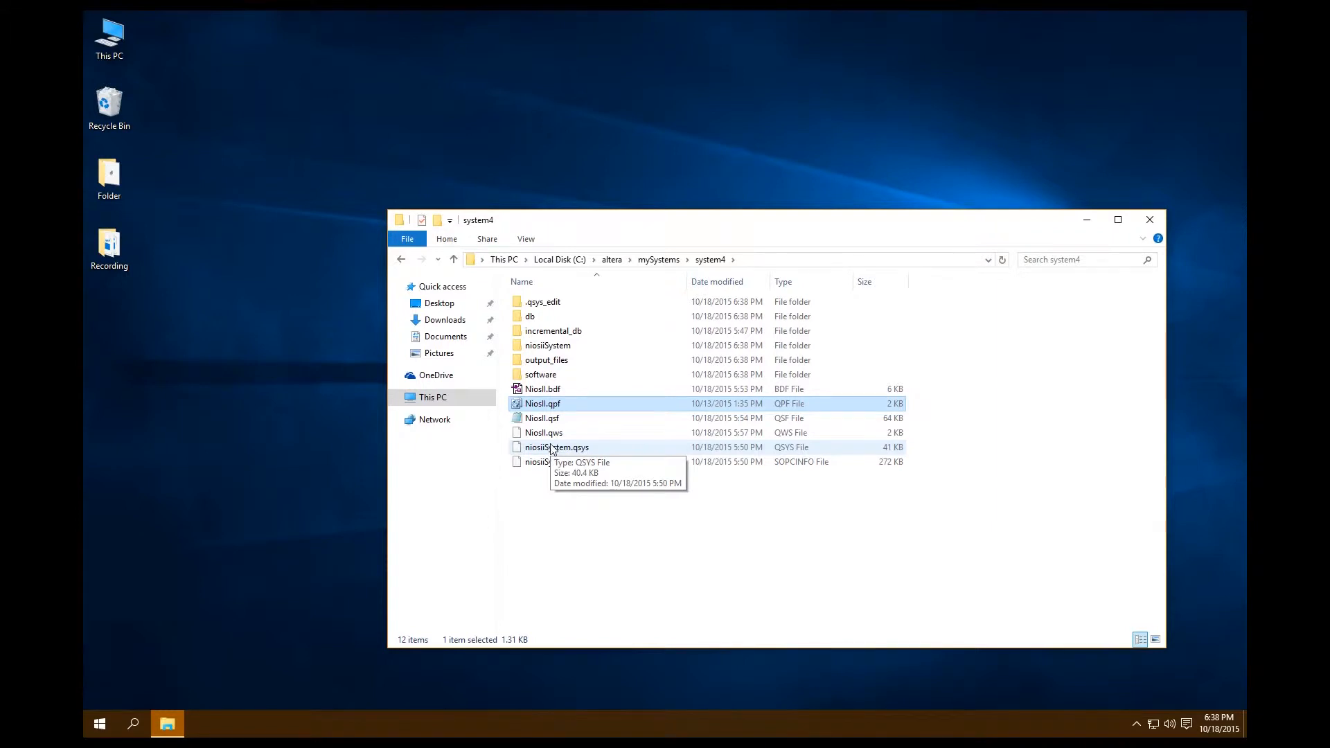
double_click(541, 404)
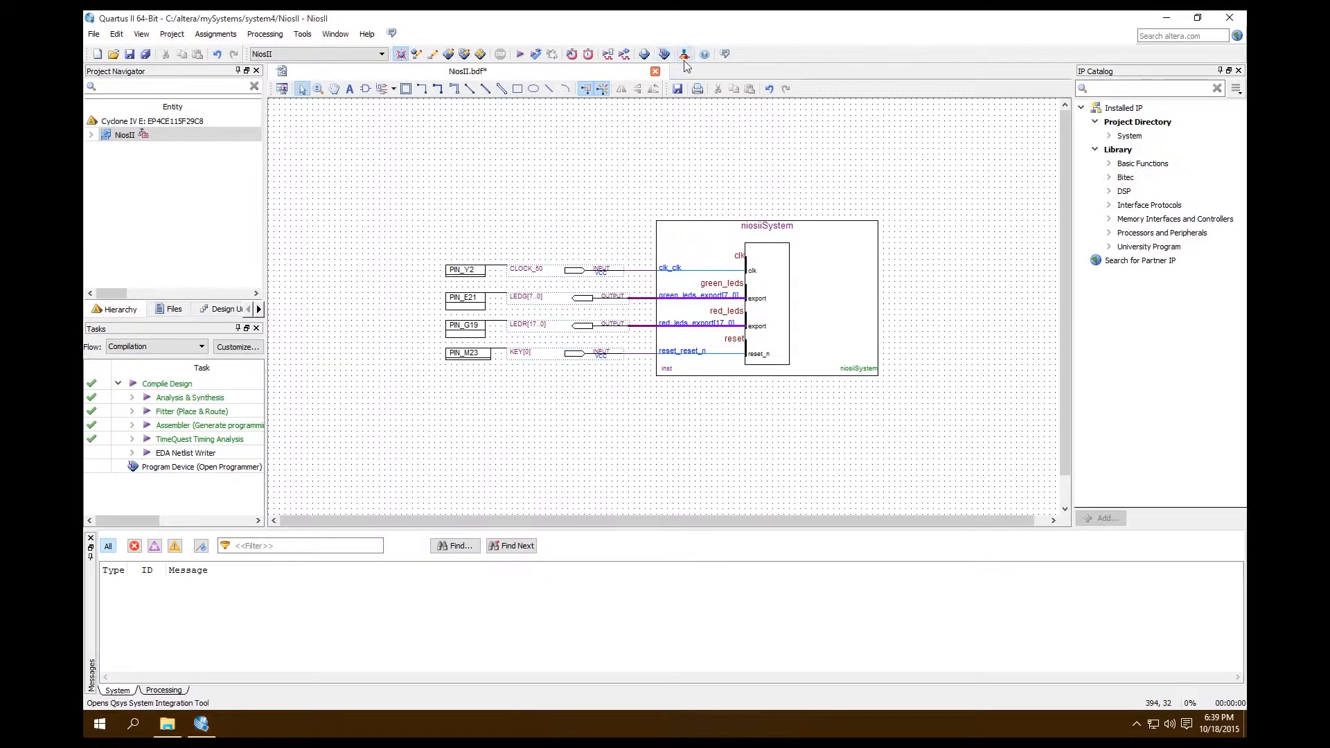
- Launch Qsys from the Quartus II toolbar
click(684, 53)
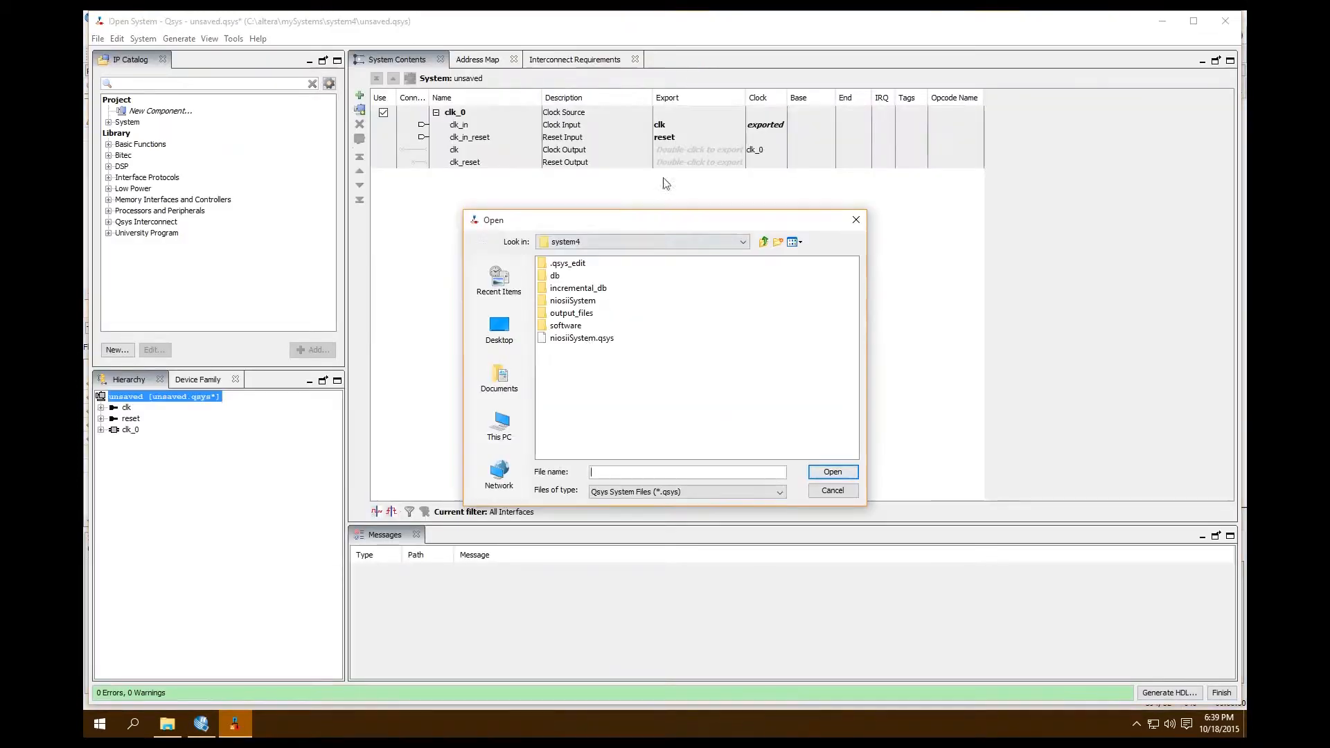
- Load niosiiSystem.qsys in Qsys and search the IP Catalog for pio
click(582, 337)
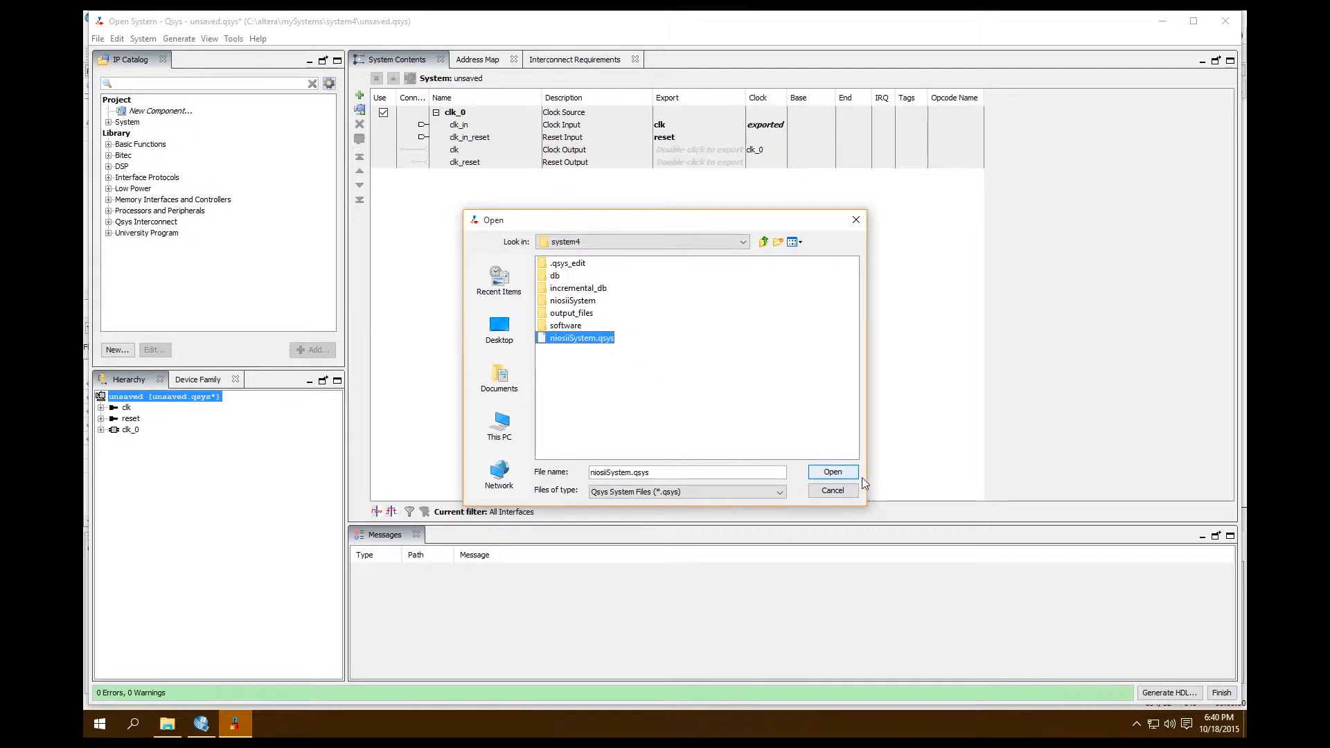
click(832, 473)
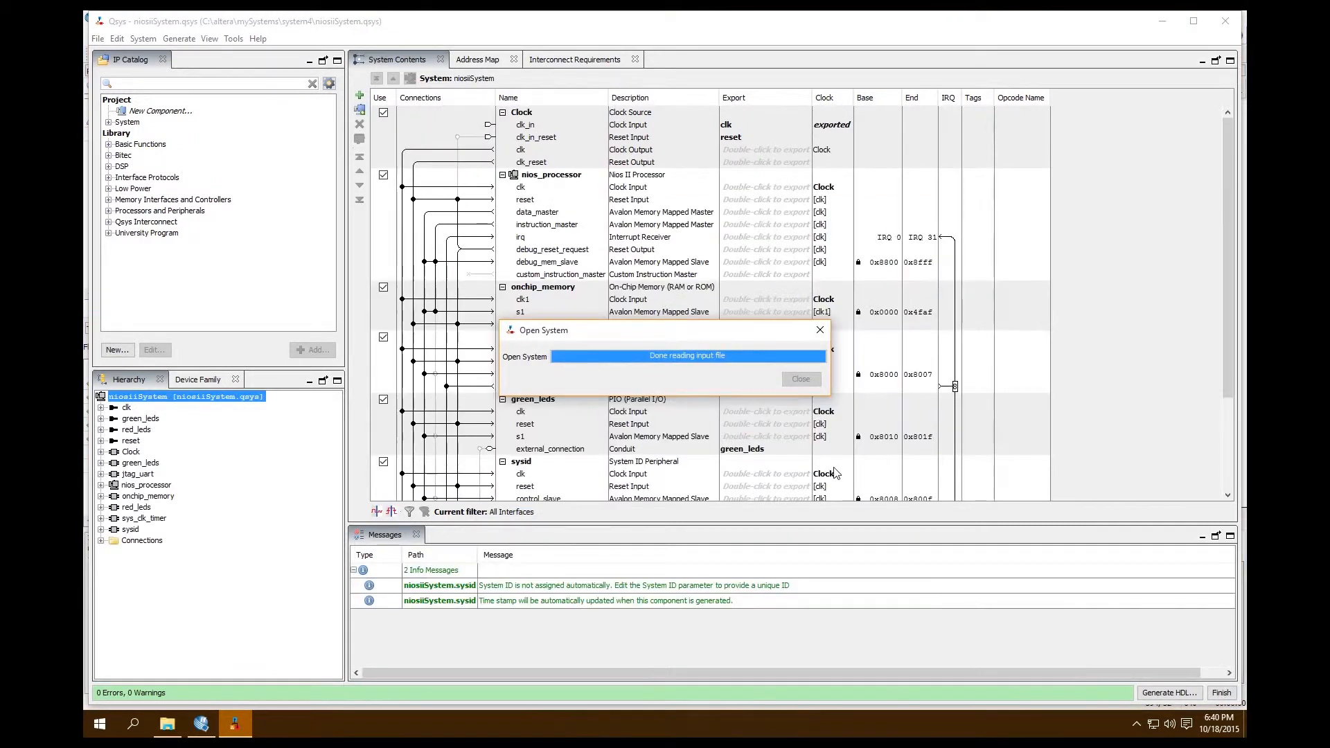
click(798, 378)
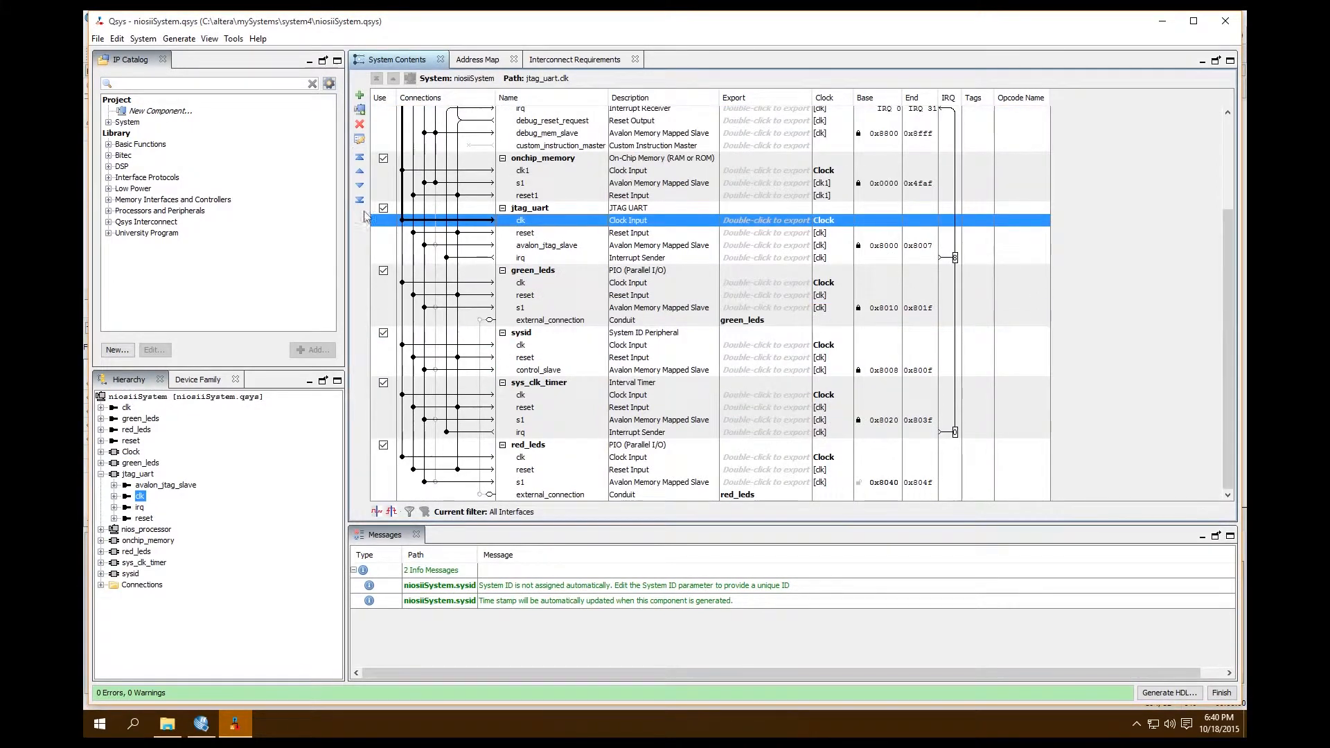
click(208, 83)
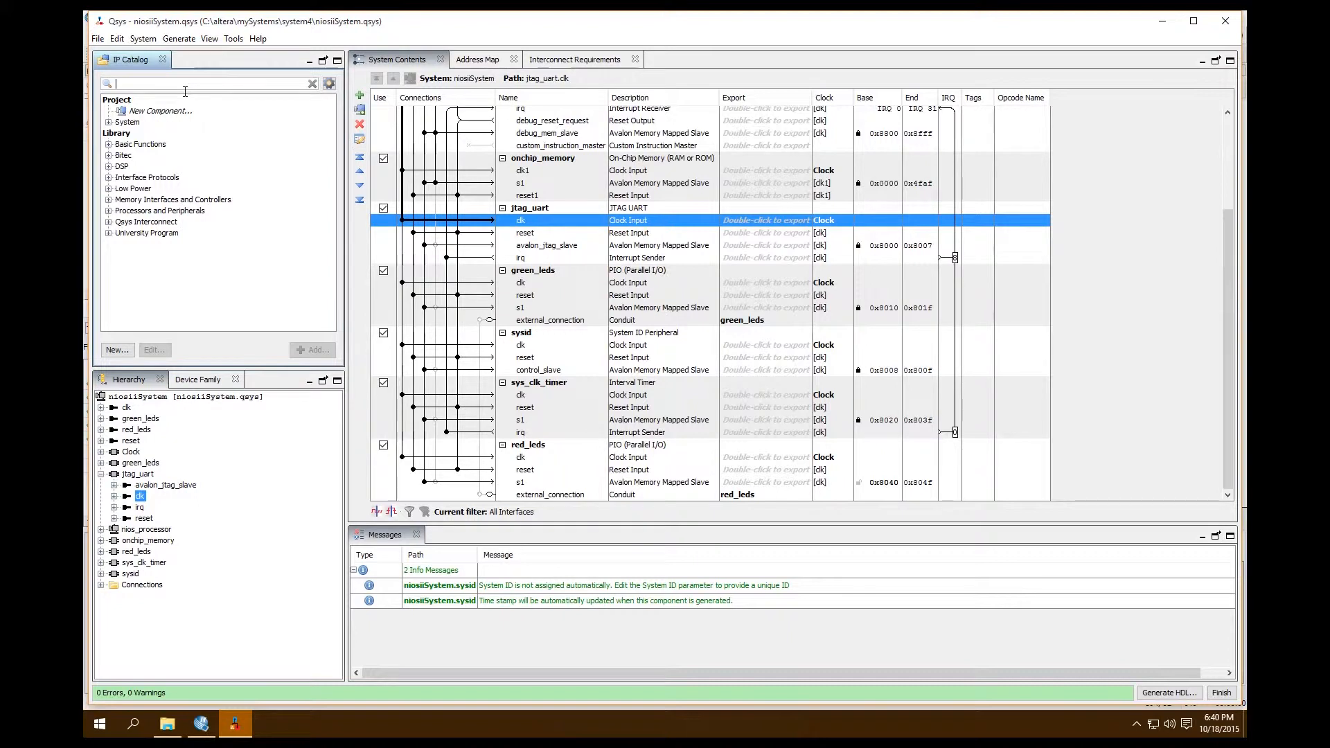
text(pio)
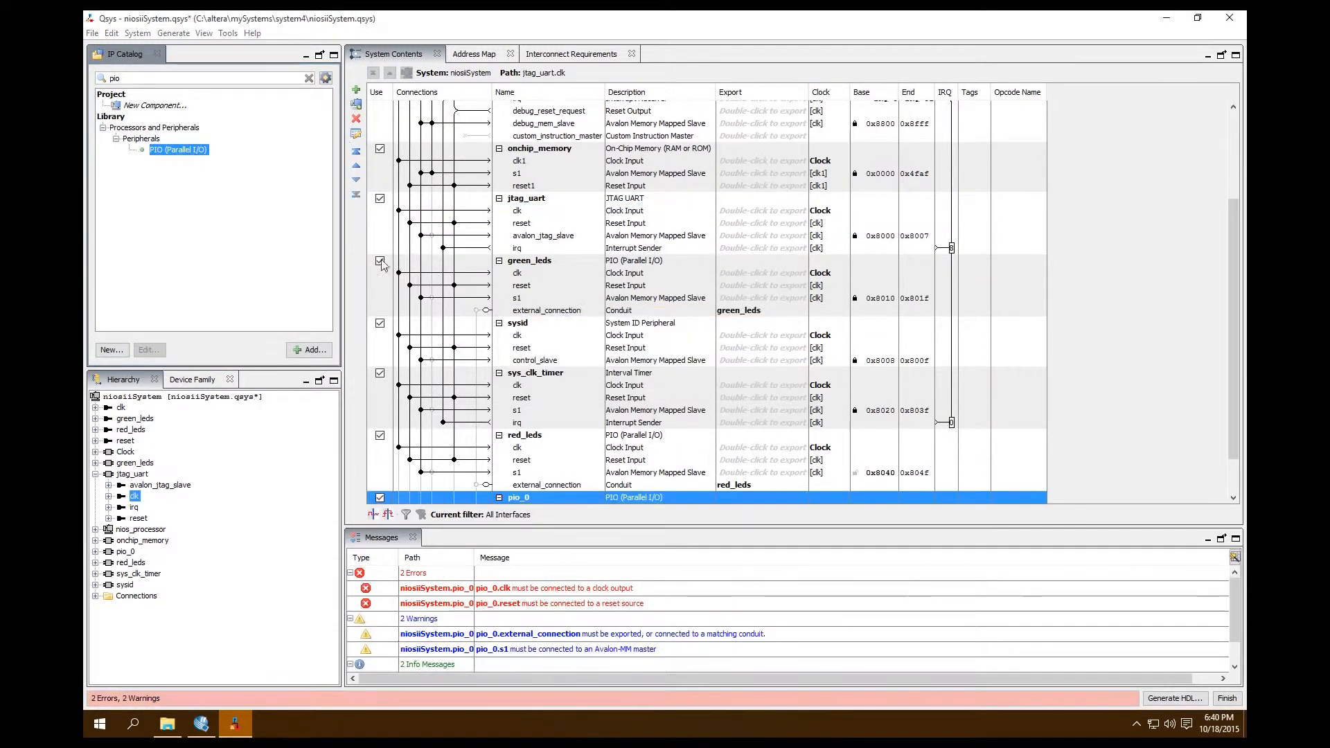
- Set the pio_0 width to 18 bits and change its direction from Output to InOut
double_click(515, 497)
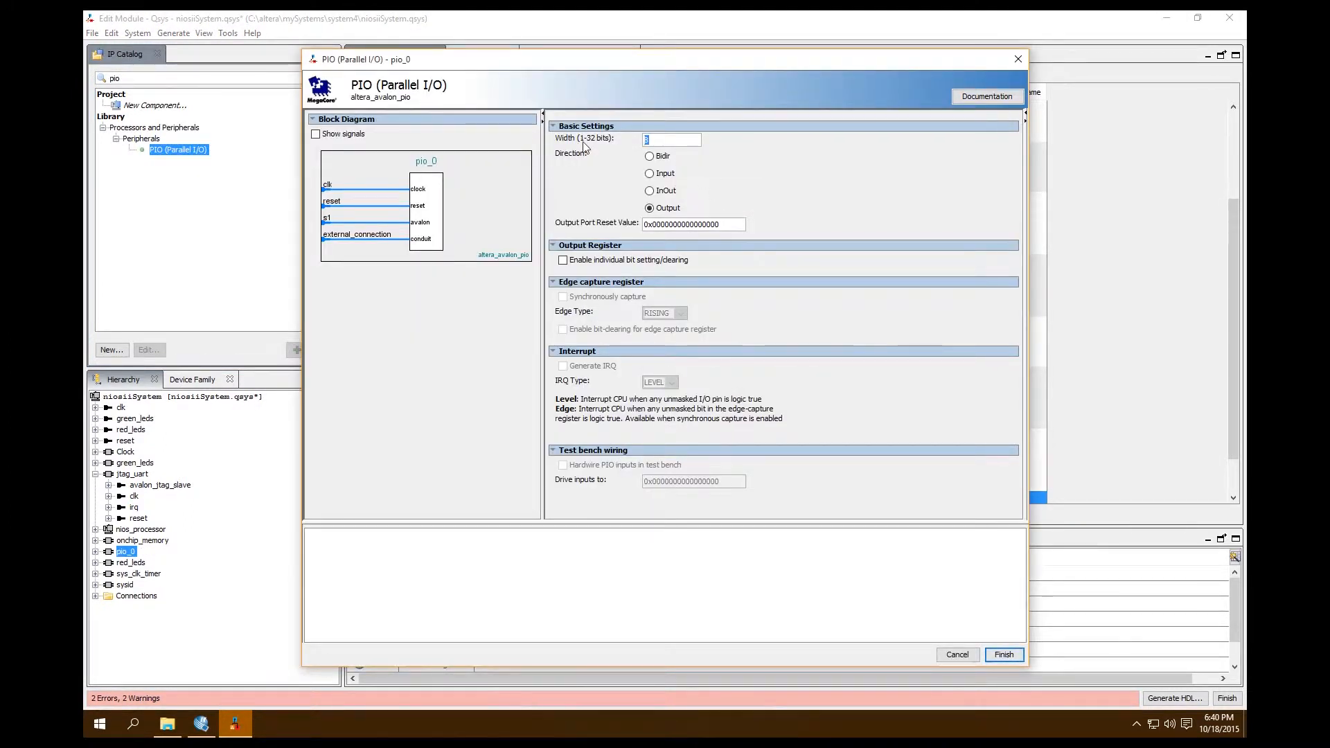
text(18)
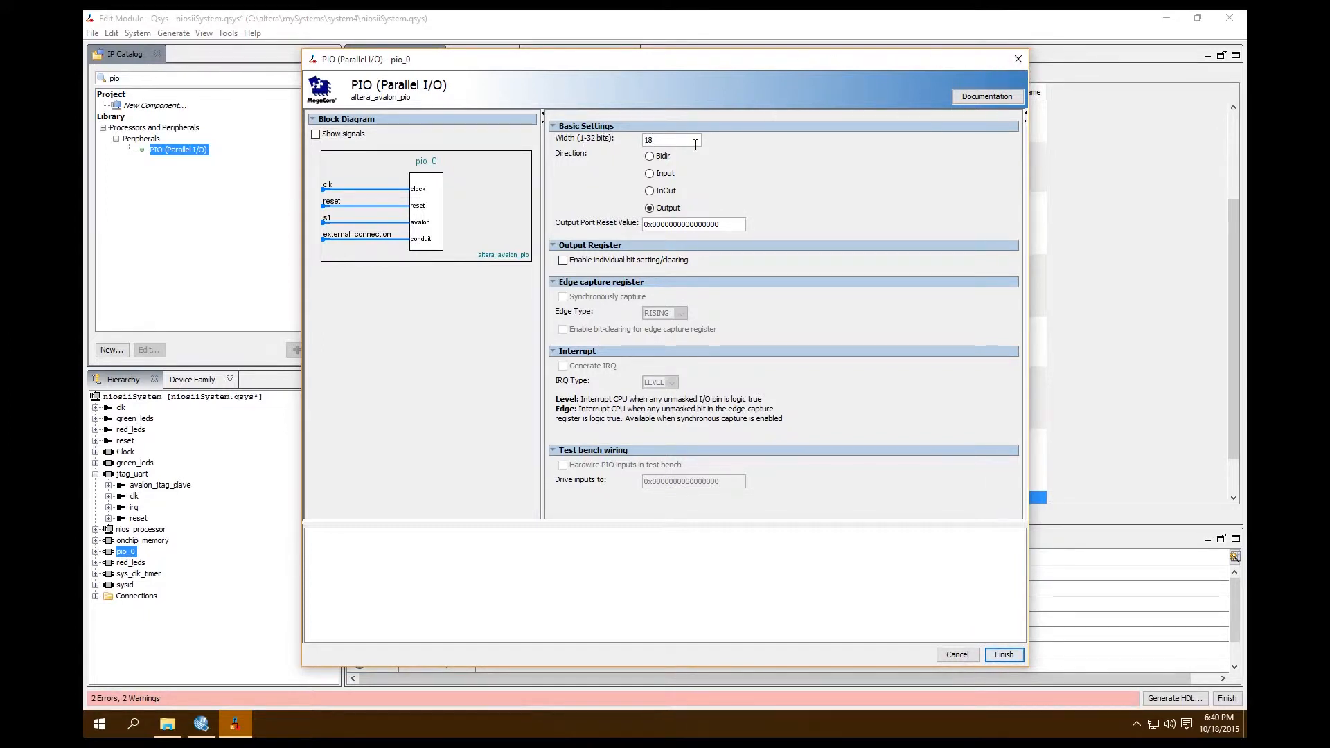
text(8)
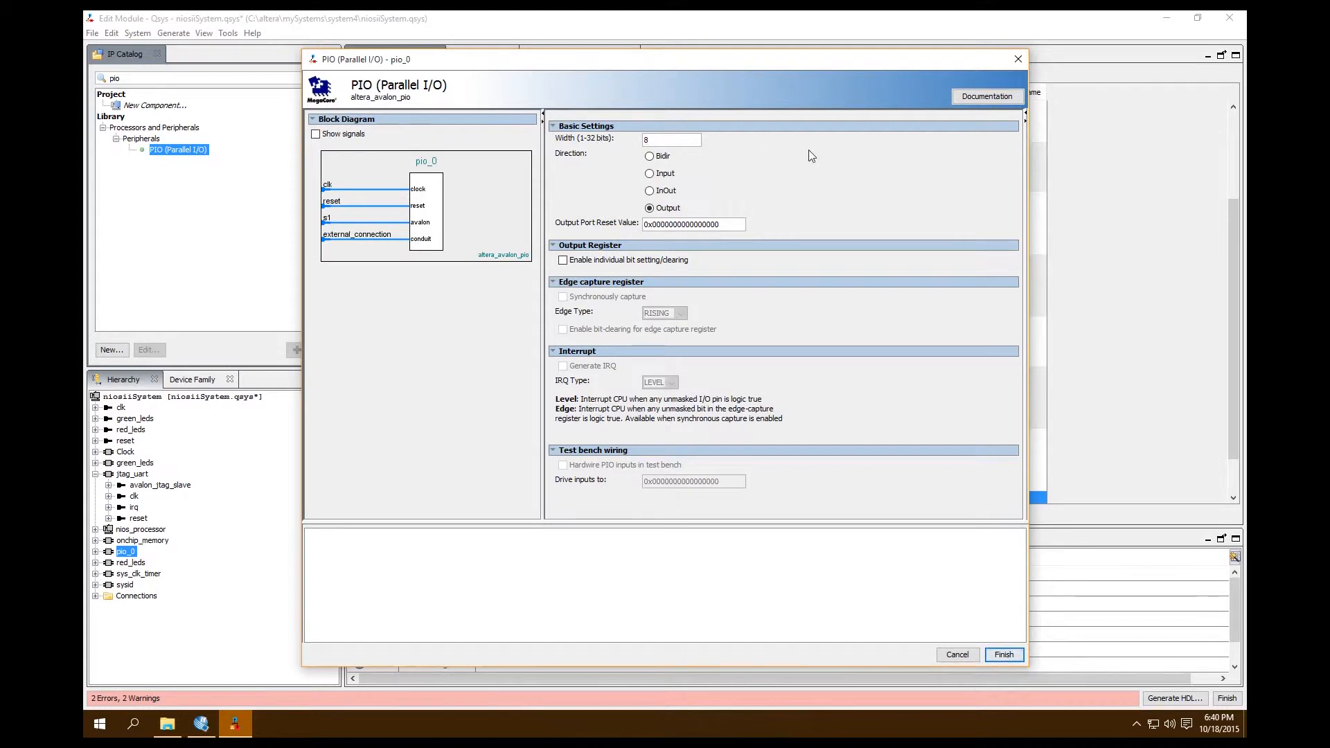
text(18)
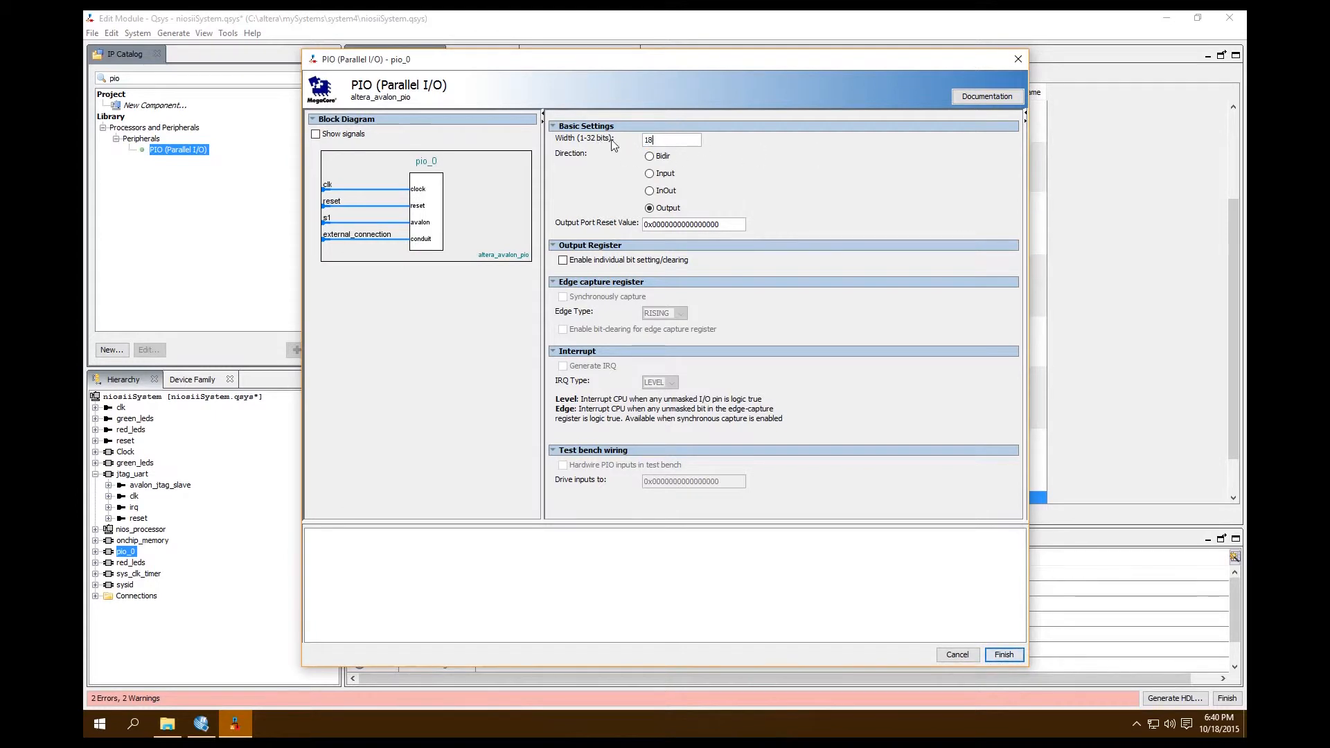
mouse_move(857, 173)
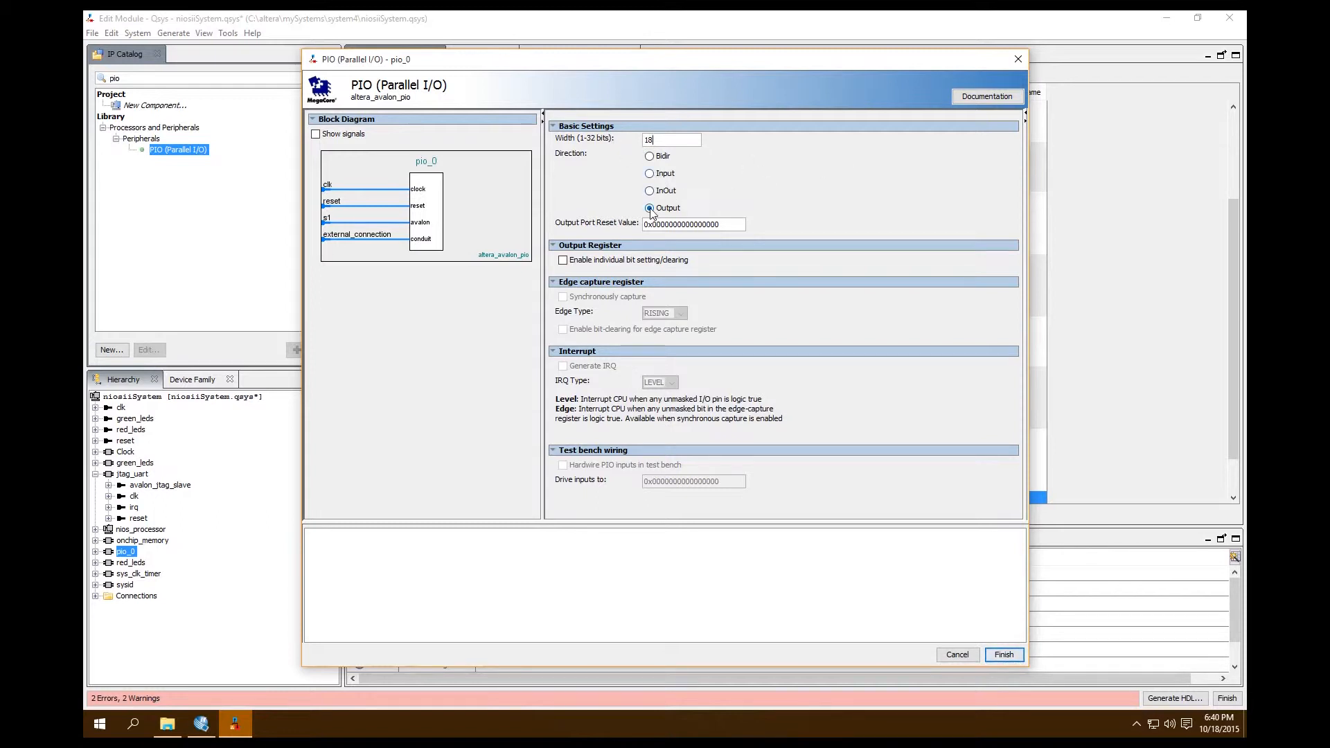
click(650, 190)
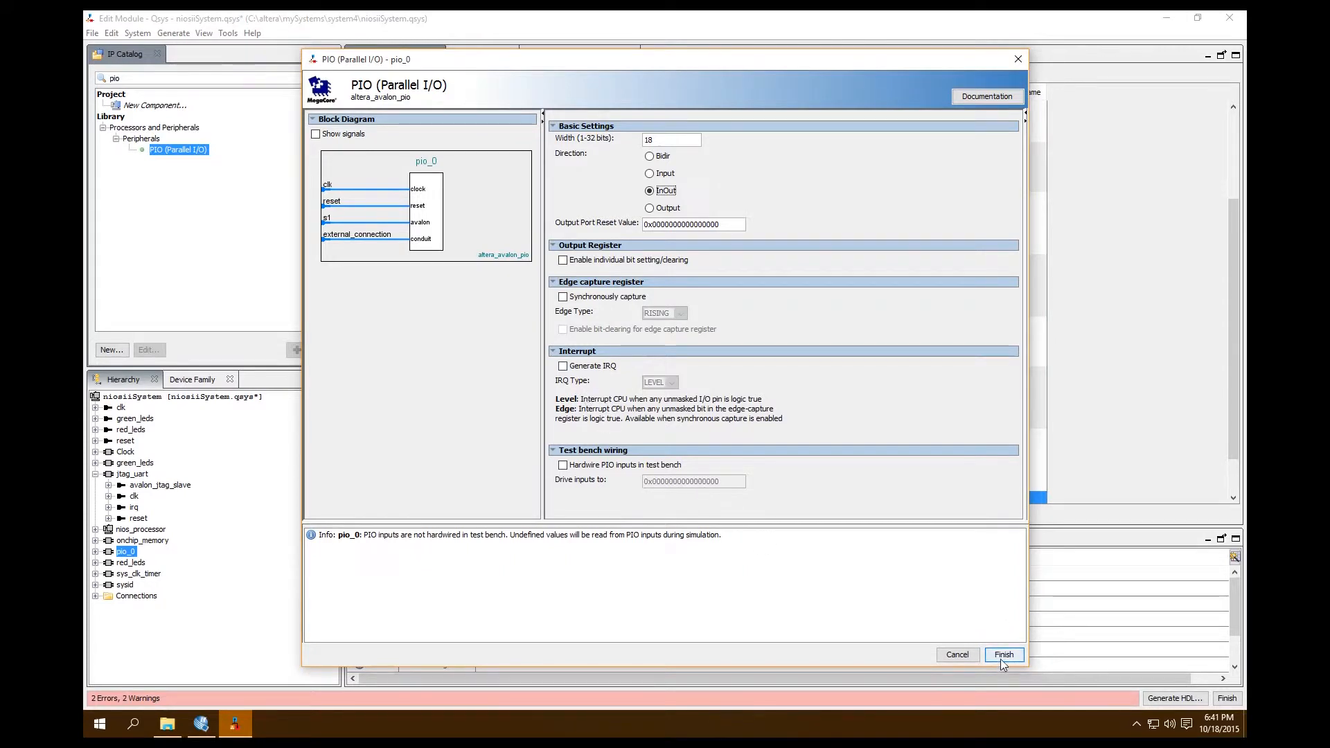
- Finish the PIO editor and connect pio_0's clock and s1 slave to the system
click(1004, 654)
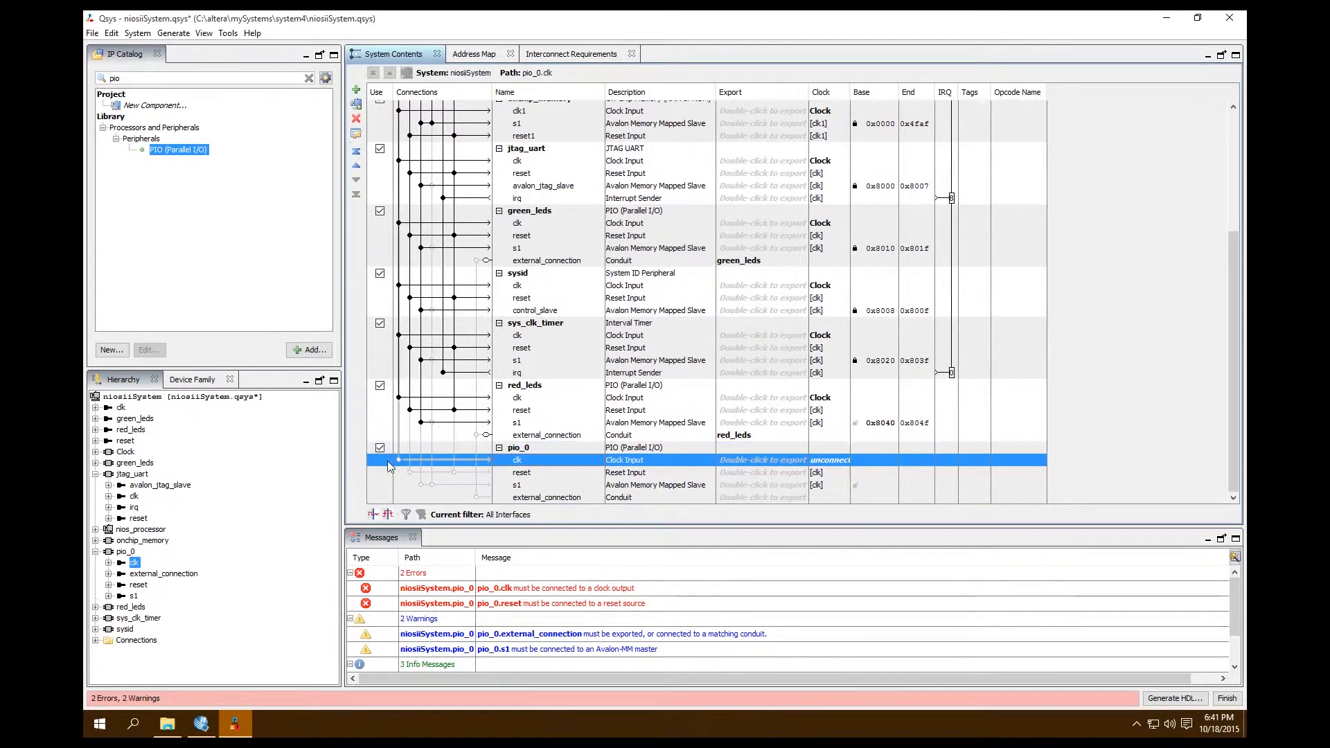
mouse_move(399, 461)
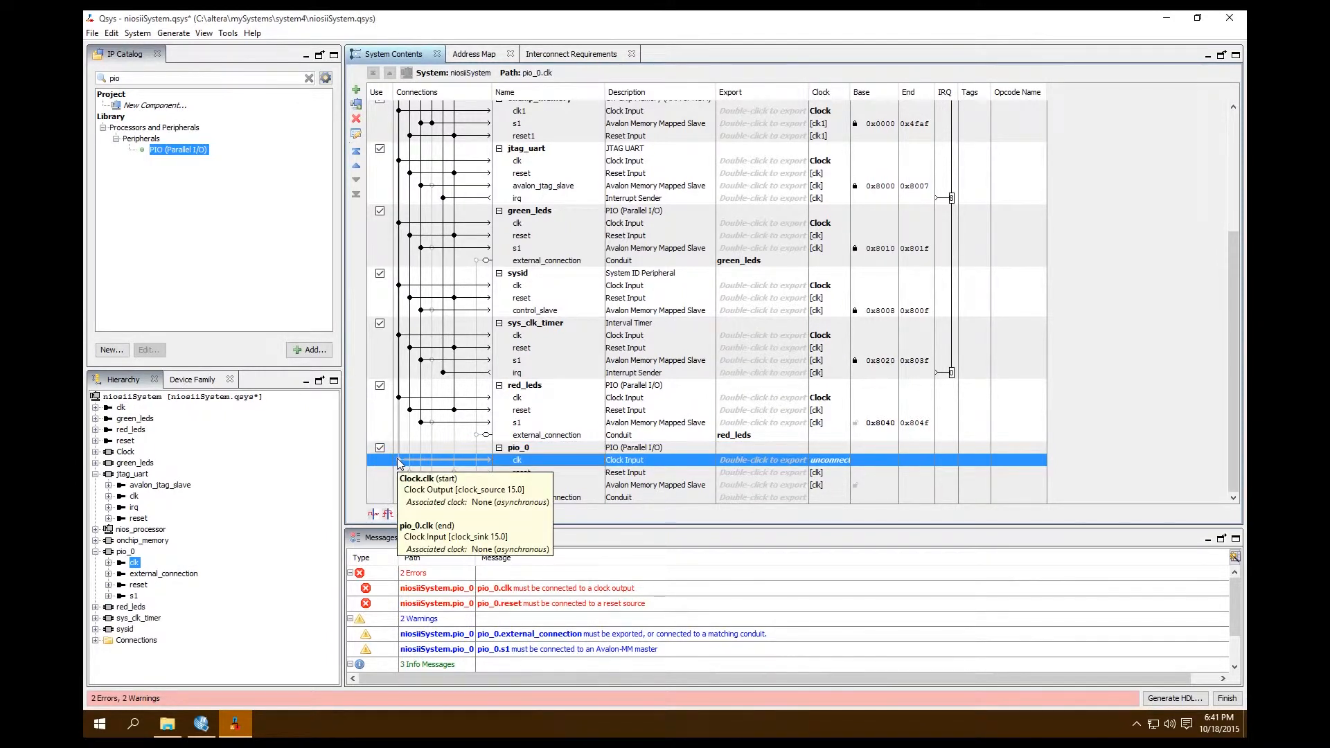
click(400, 460)
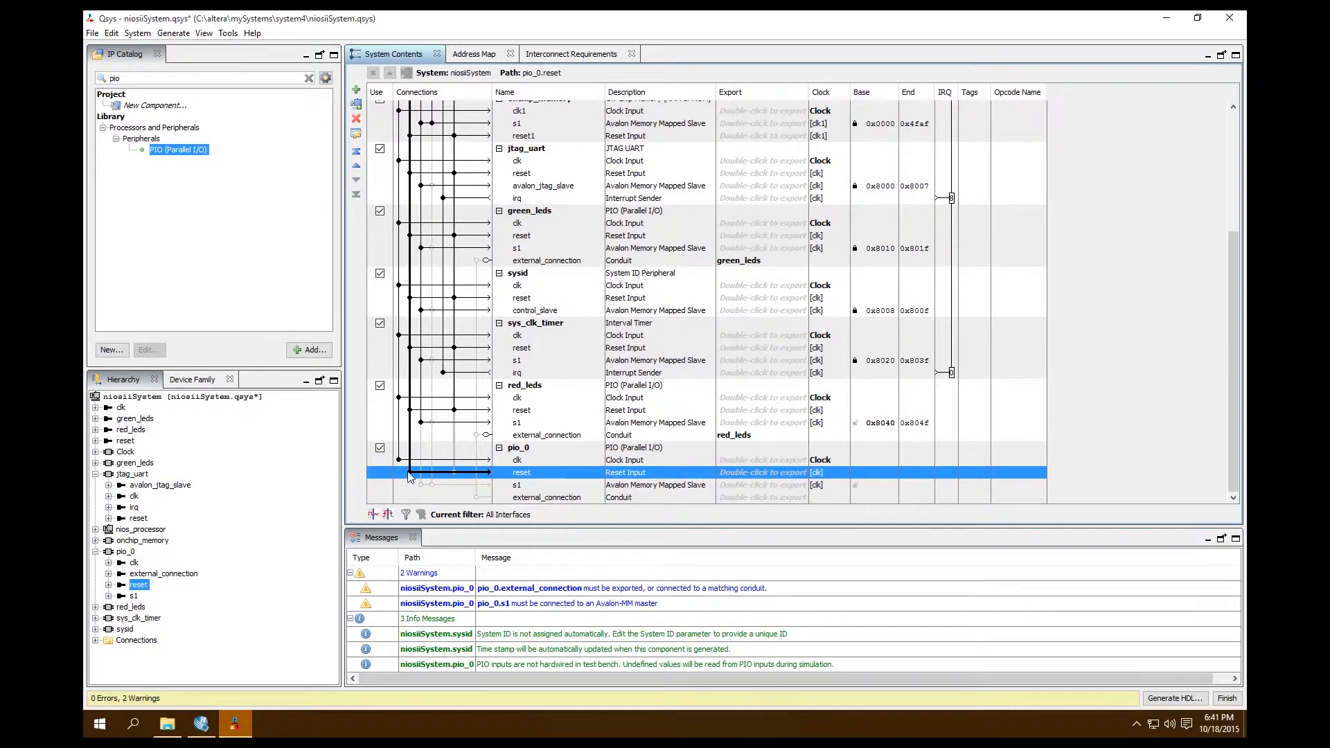
mouse_move(409, 475)
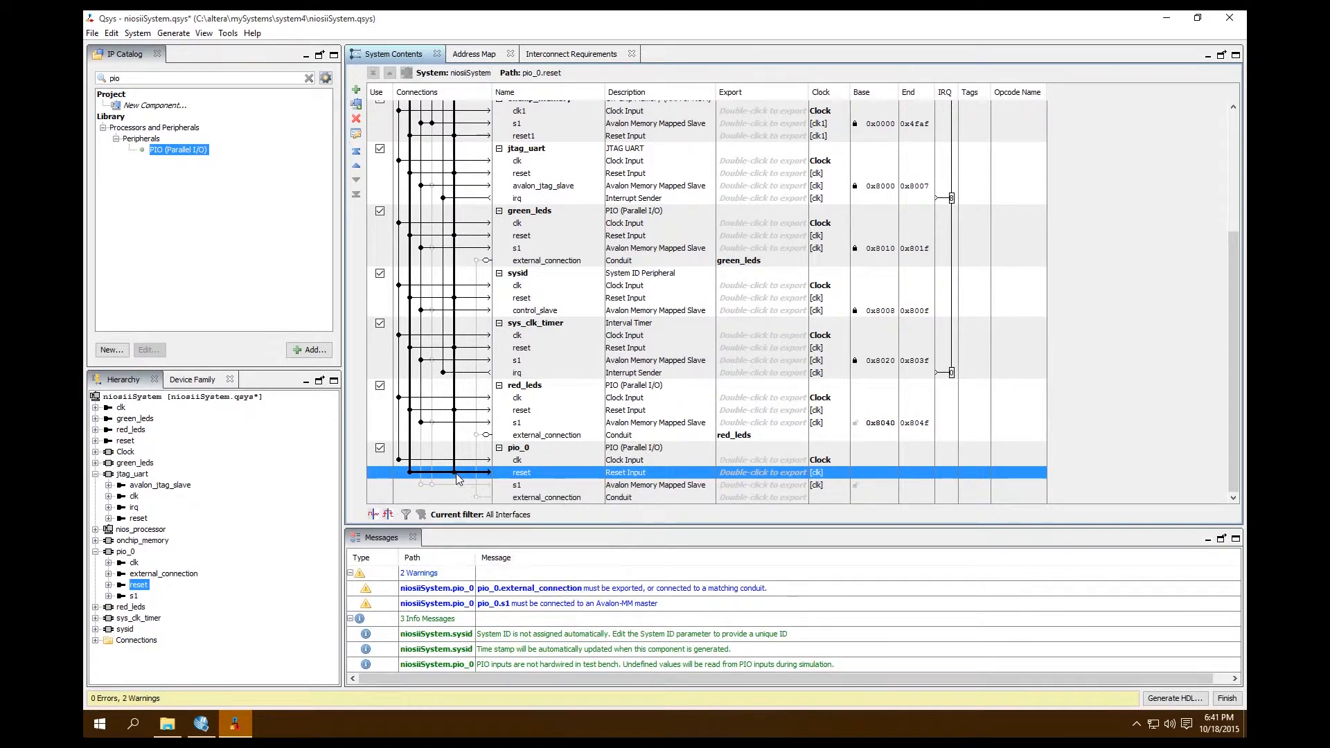
click(515, 484)
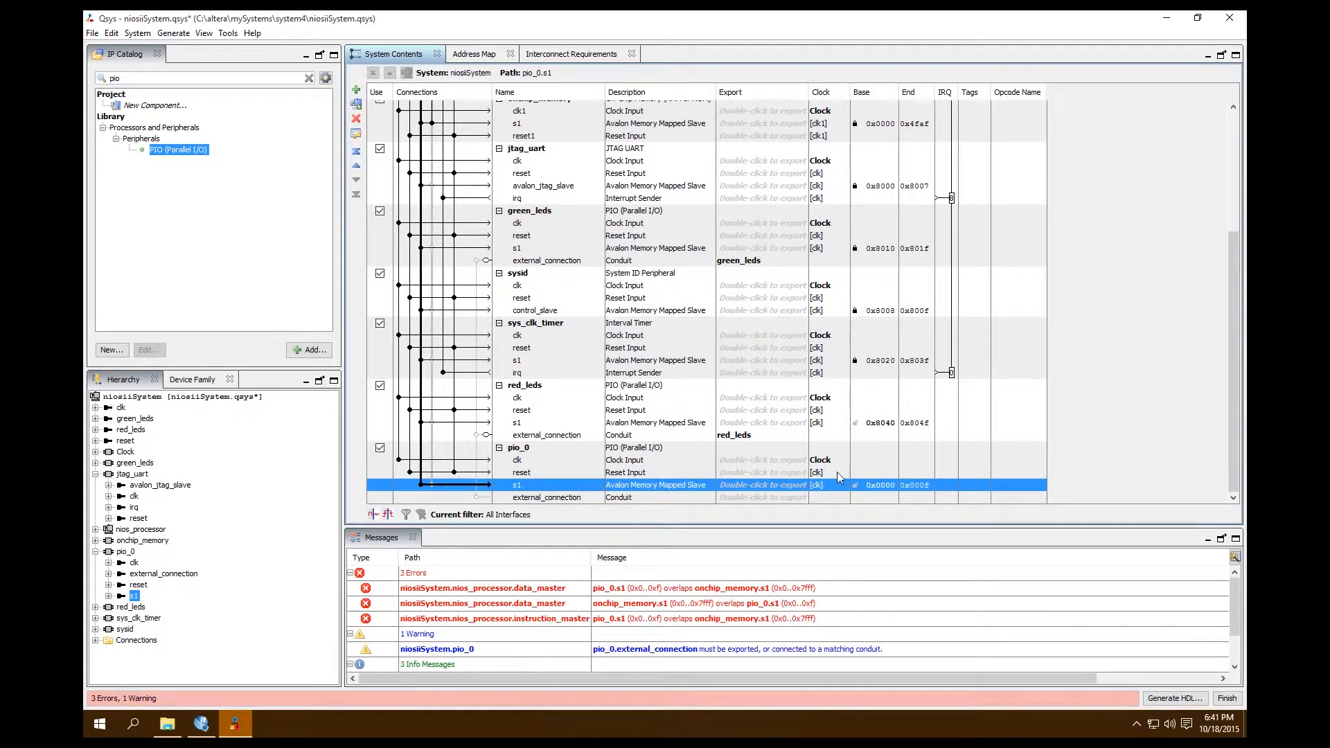
mouse_move(703, 657)
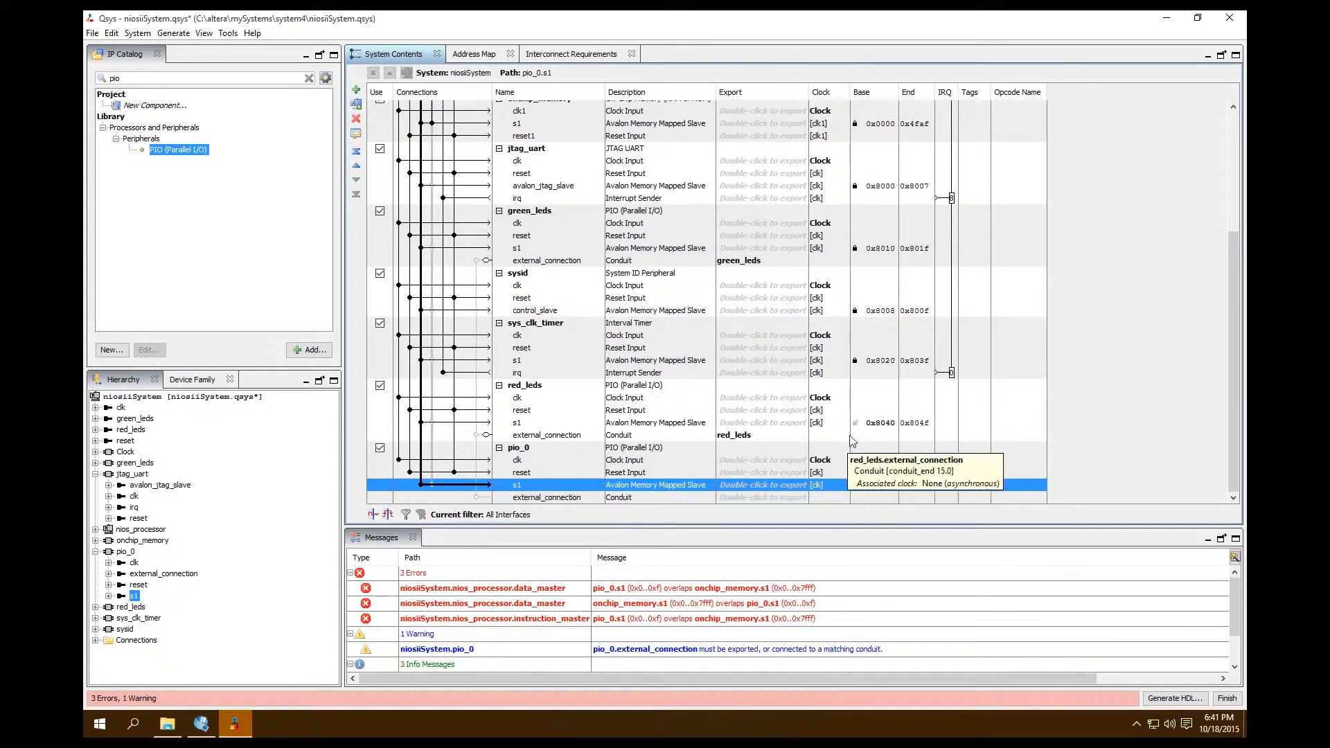
- Resolve the overlapping address errors for pio_0
click(516, 423)
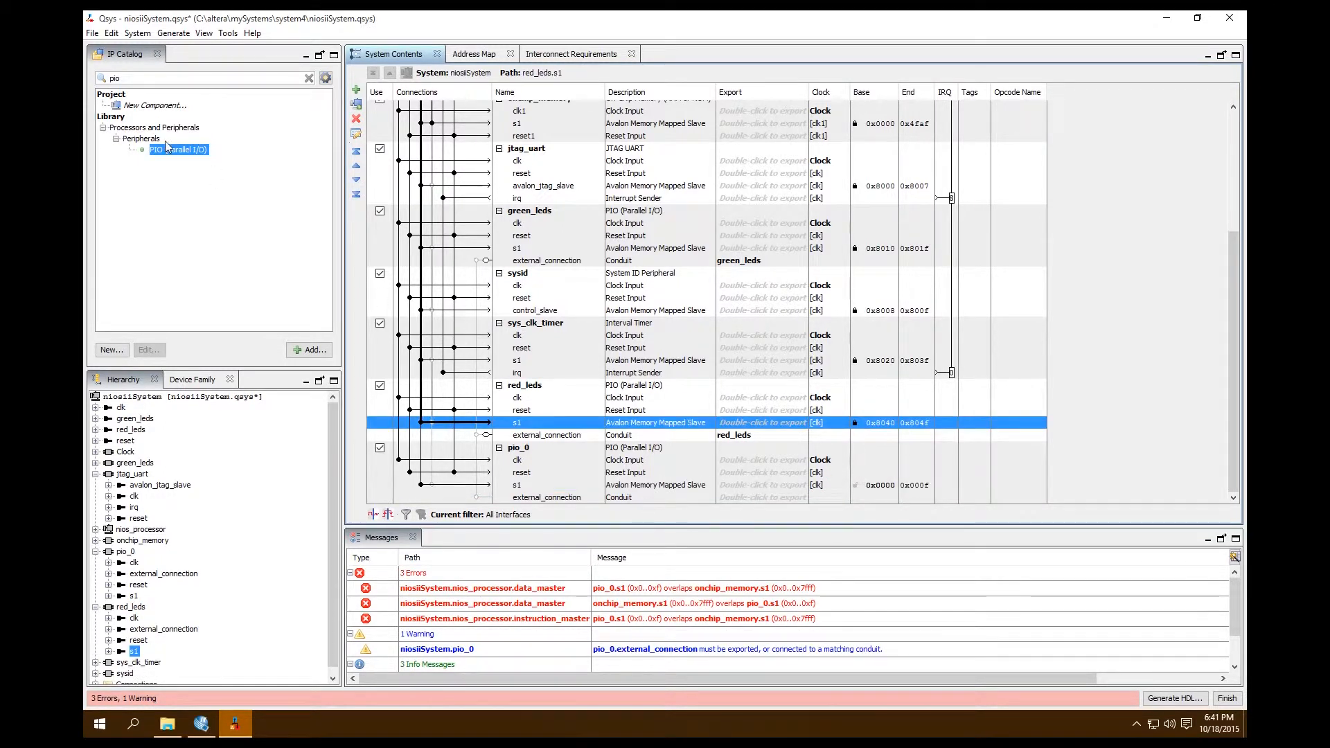
click(173, 33)
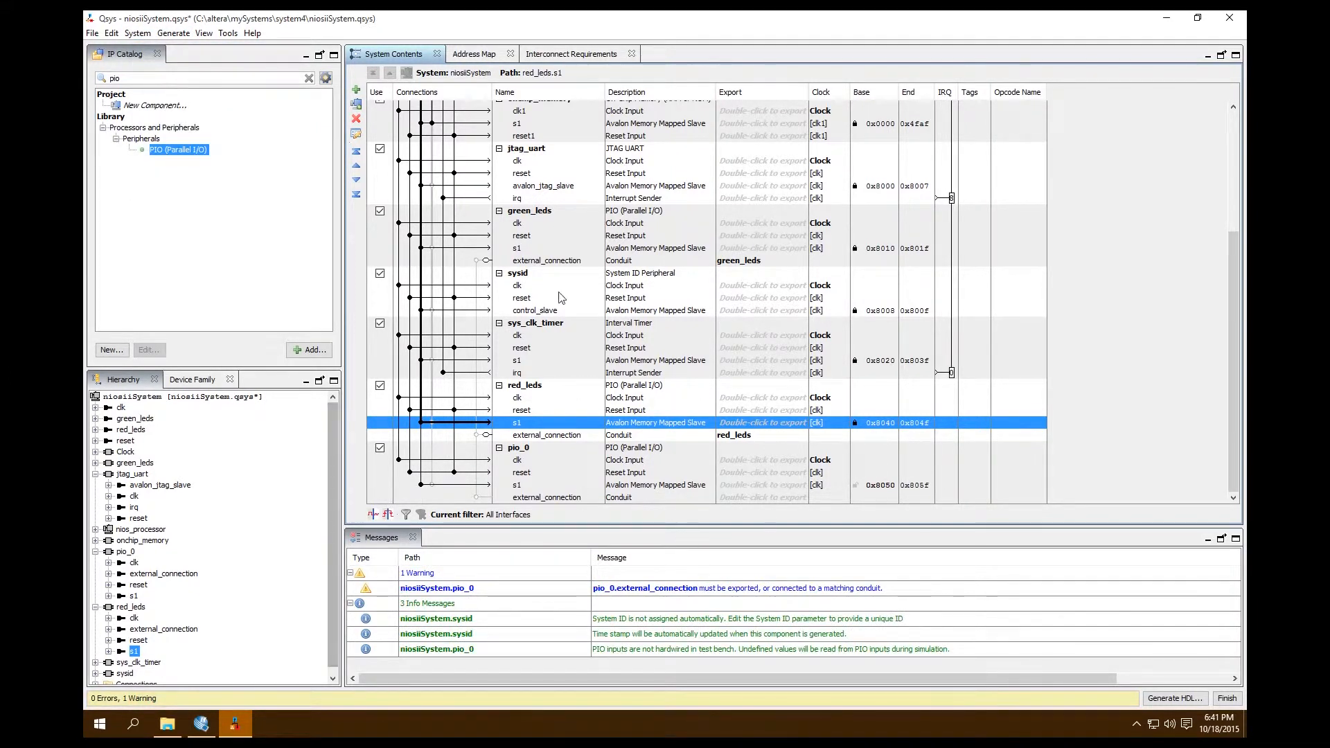
click(521, 473)
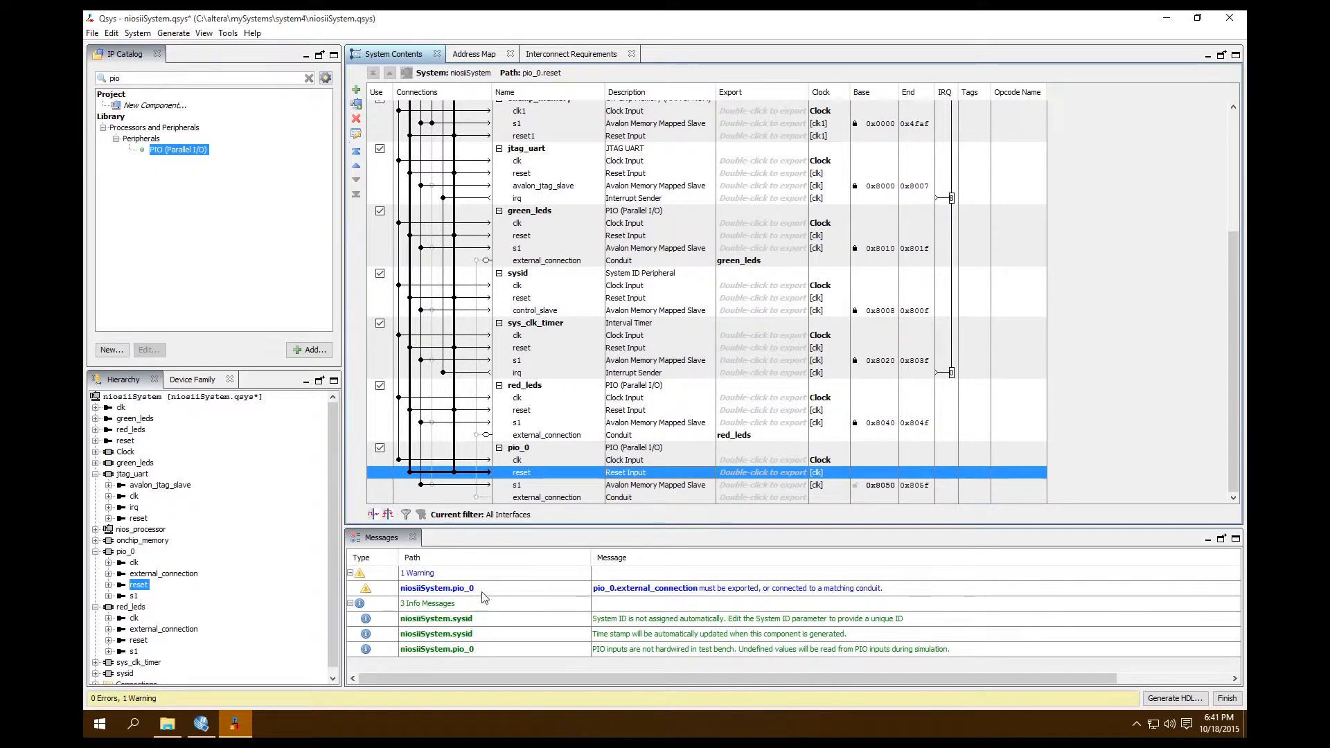
mouse_move(636, 601)
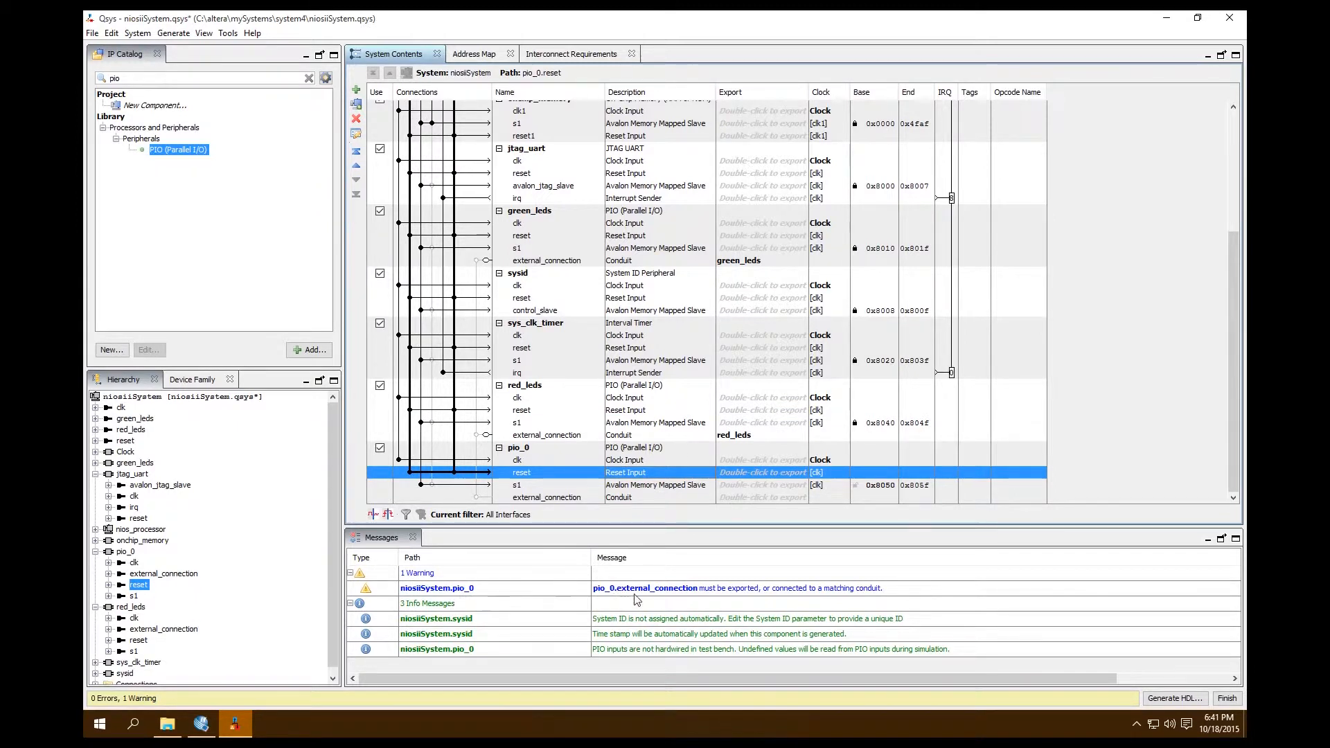
mouse_move(762, 433)
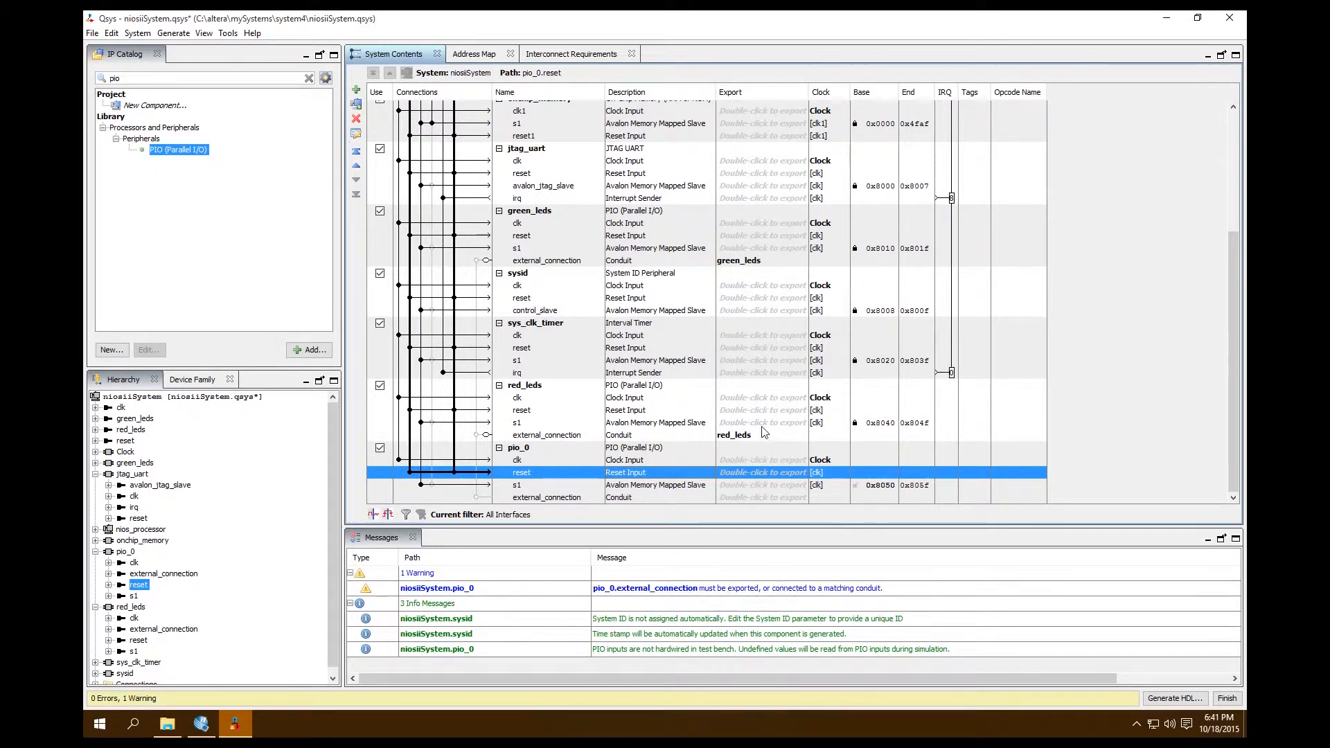
- Rename the pio_0 component to switches
click(517, 447)
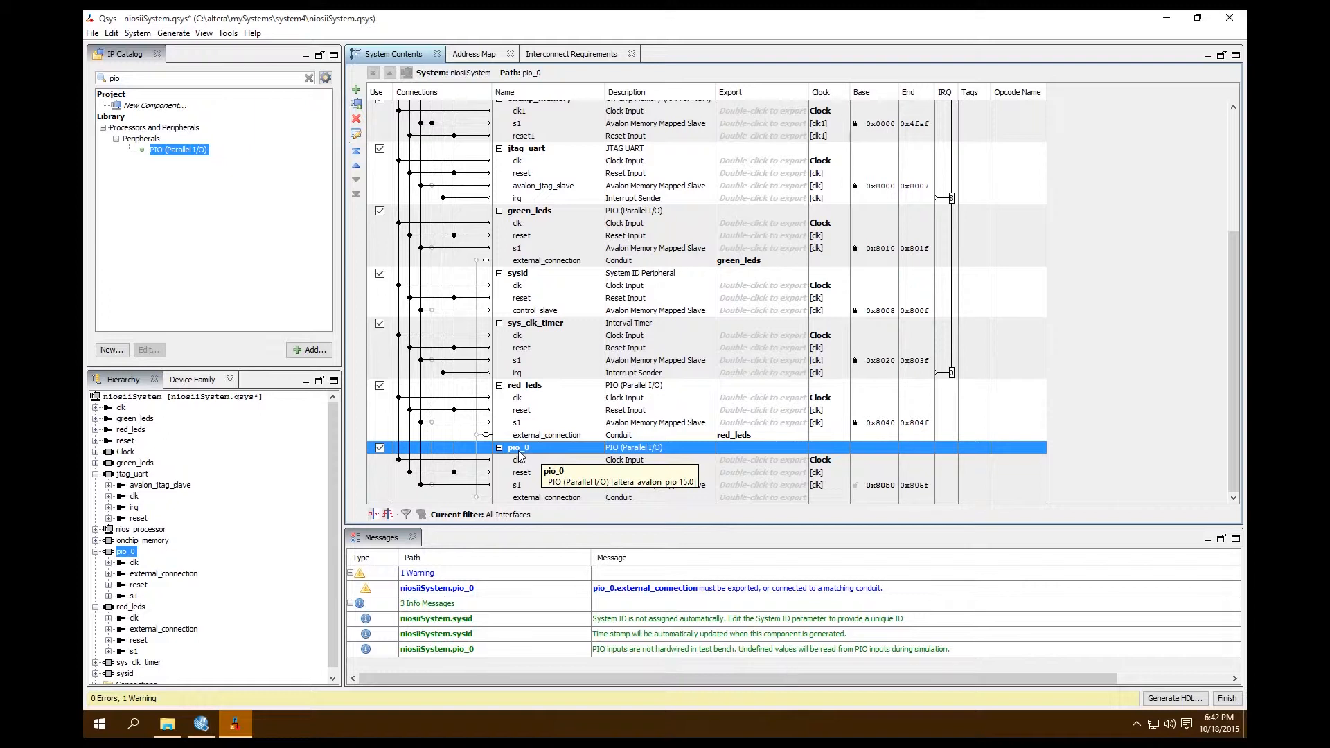
right_click(518, 447)
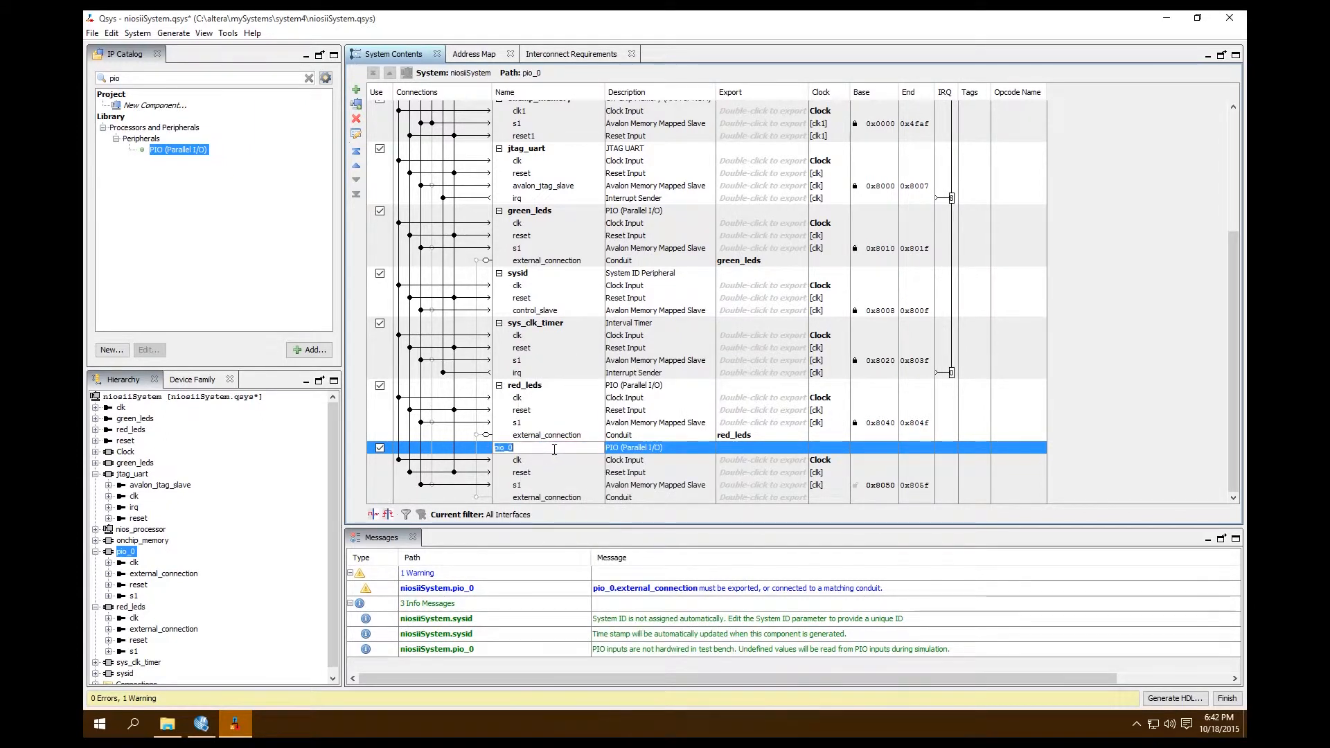
text(switch)
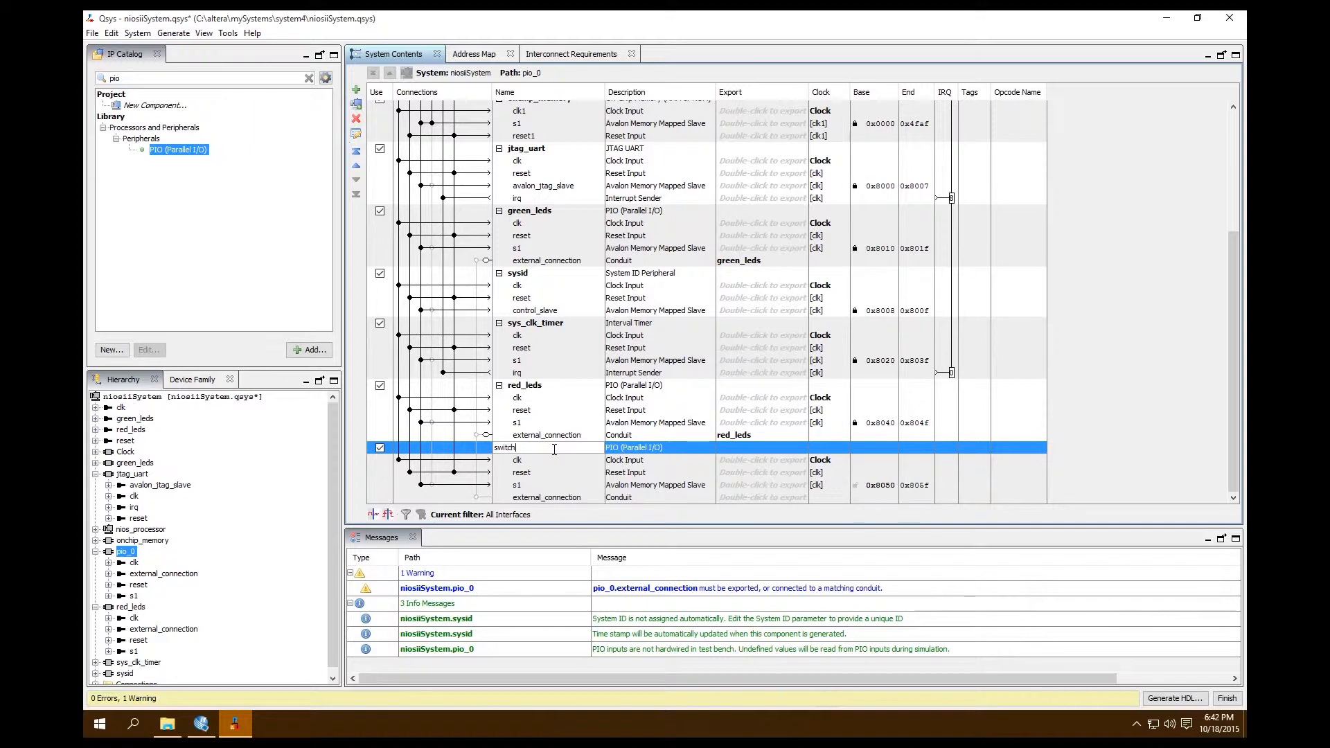
text(es)
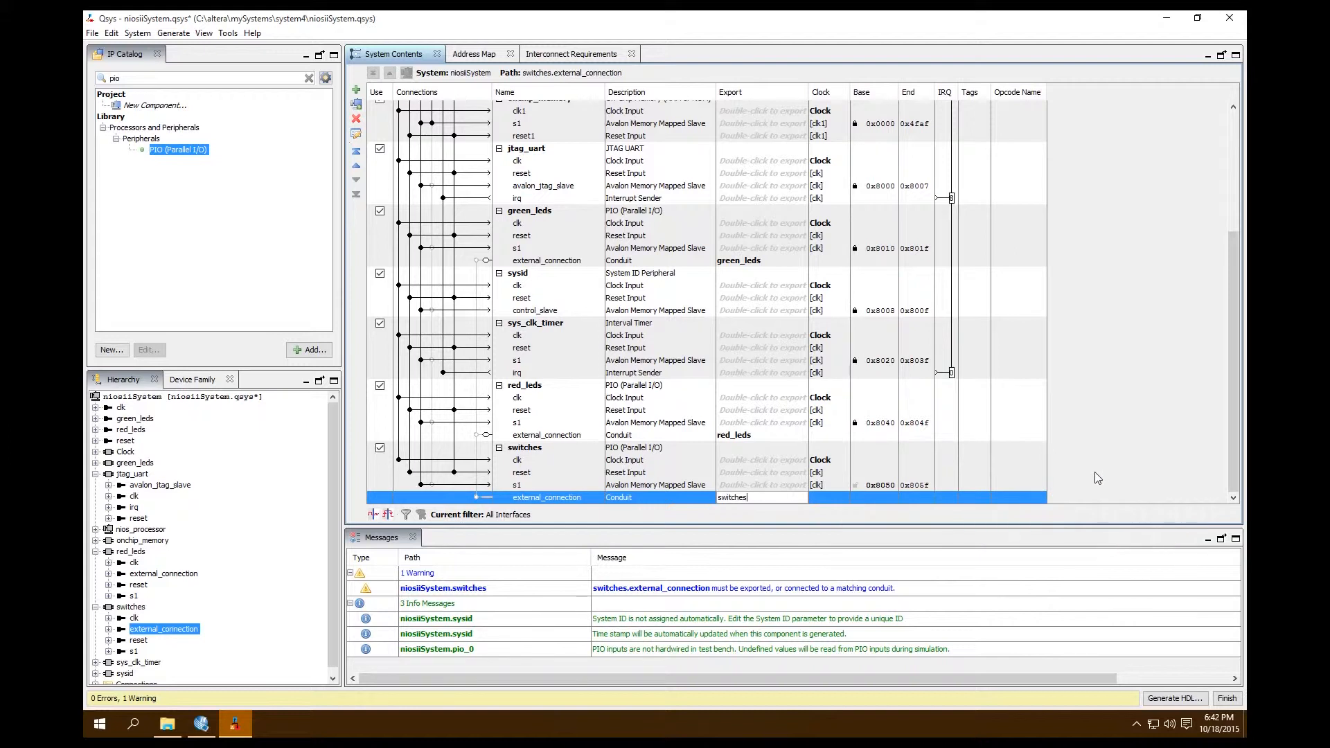
mouse_move(1024, 472)
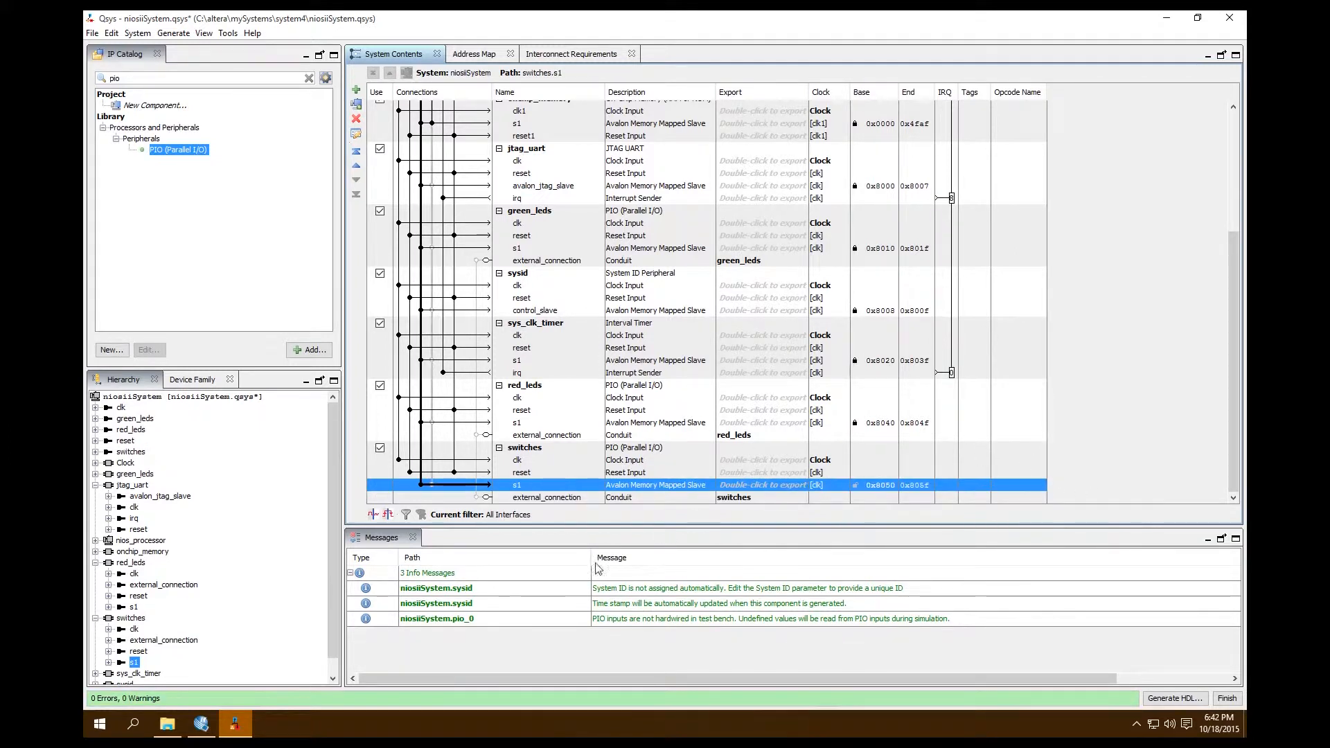
mouse_move(584, 613)
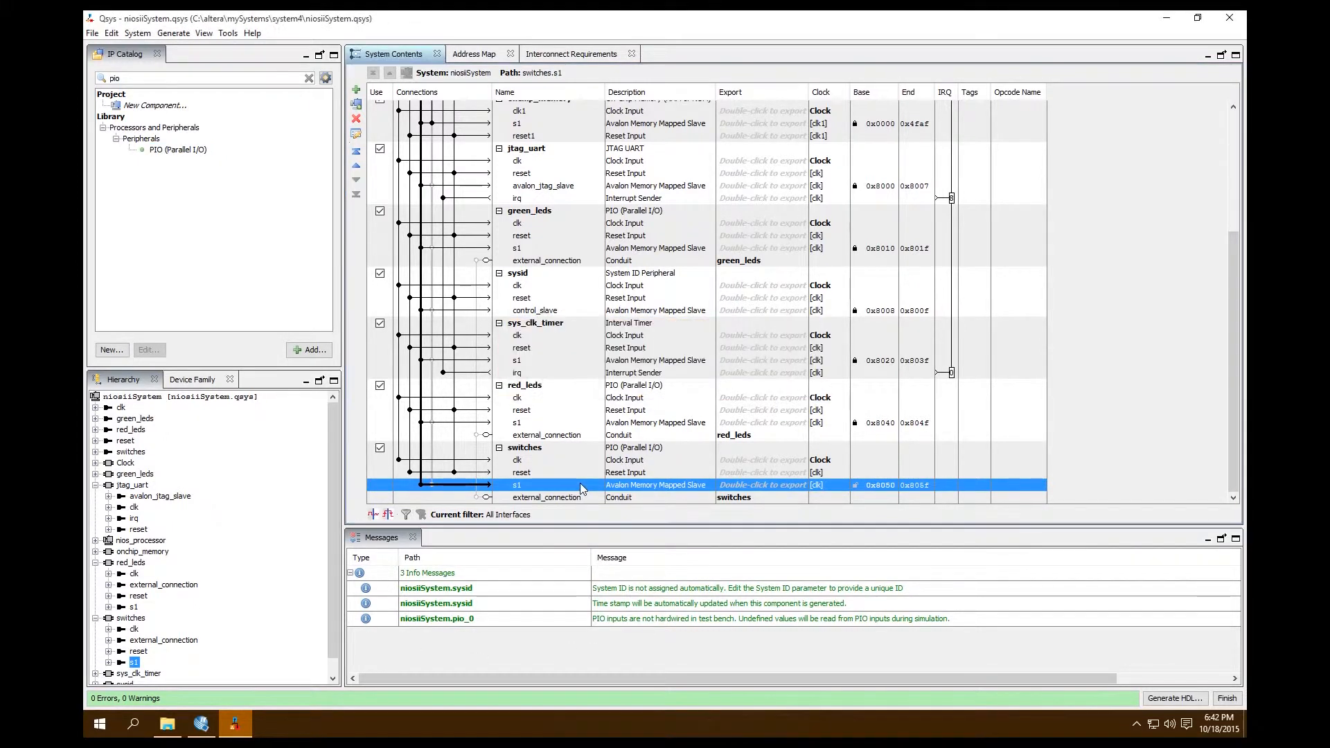
- Generate the niosiiSystem HDL through Generate > Generate HDL
click(173, 33)
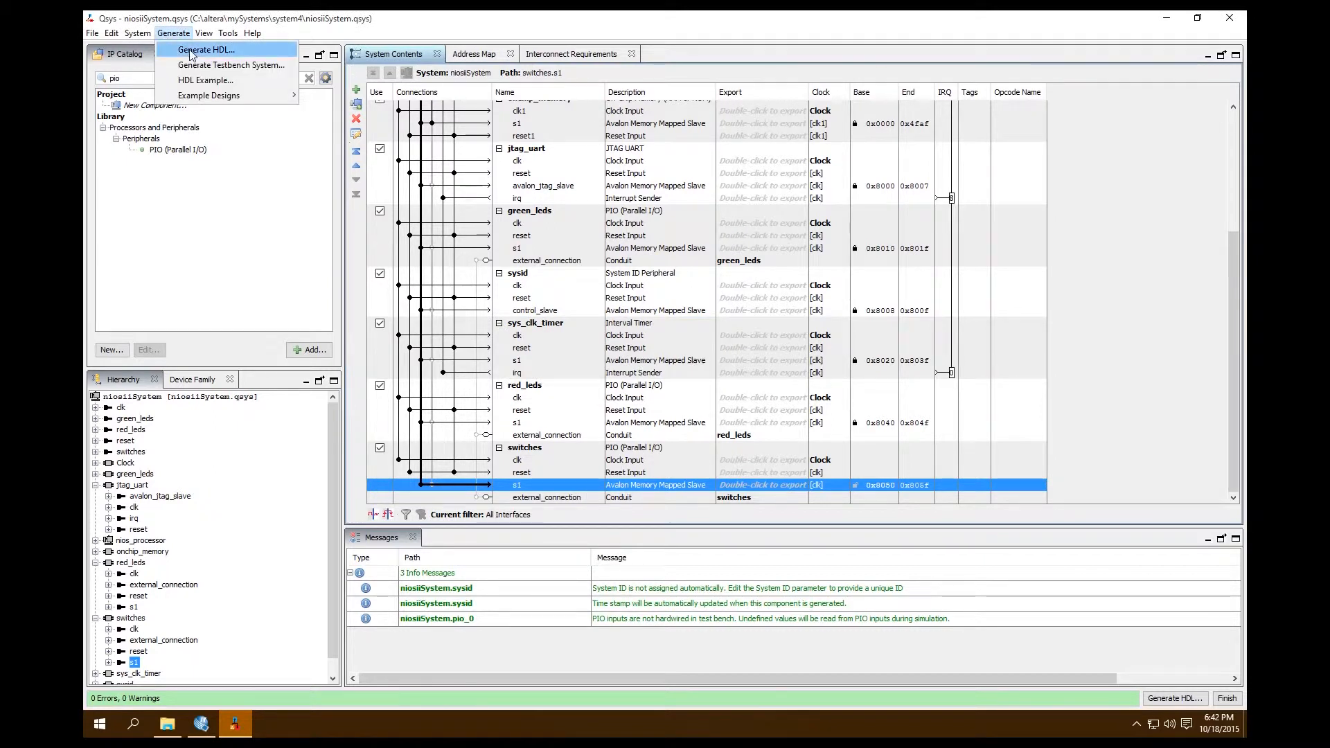
click(203, 50)
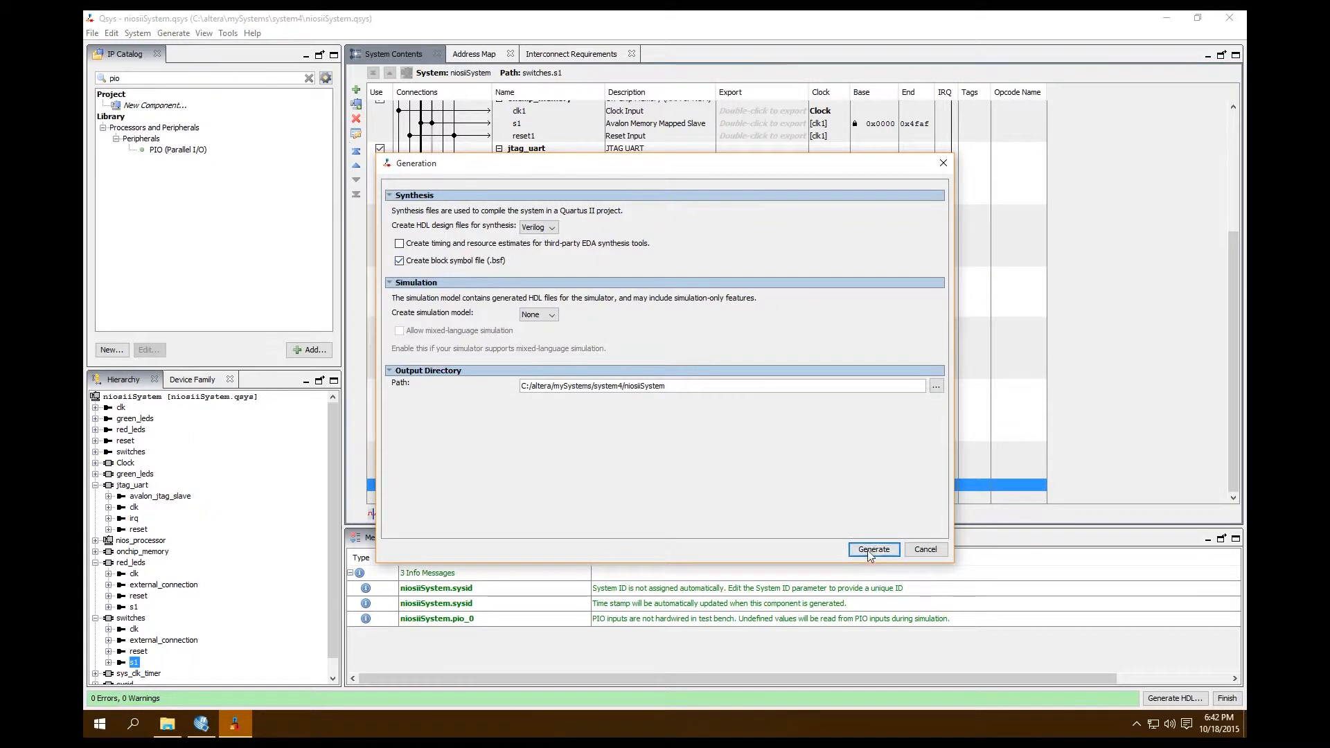
click(873, 548)
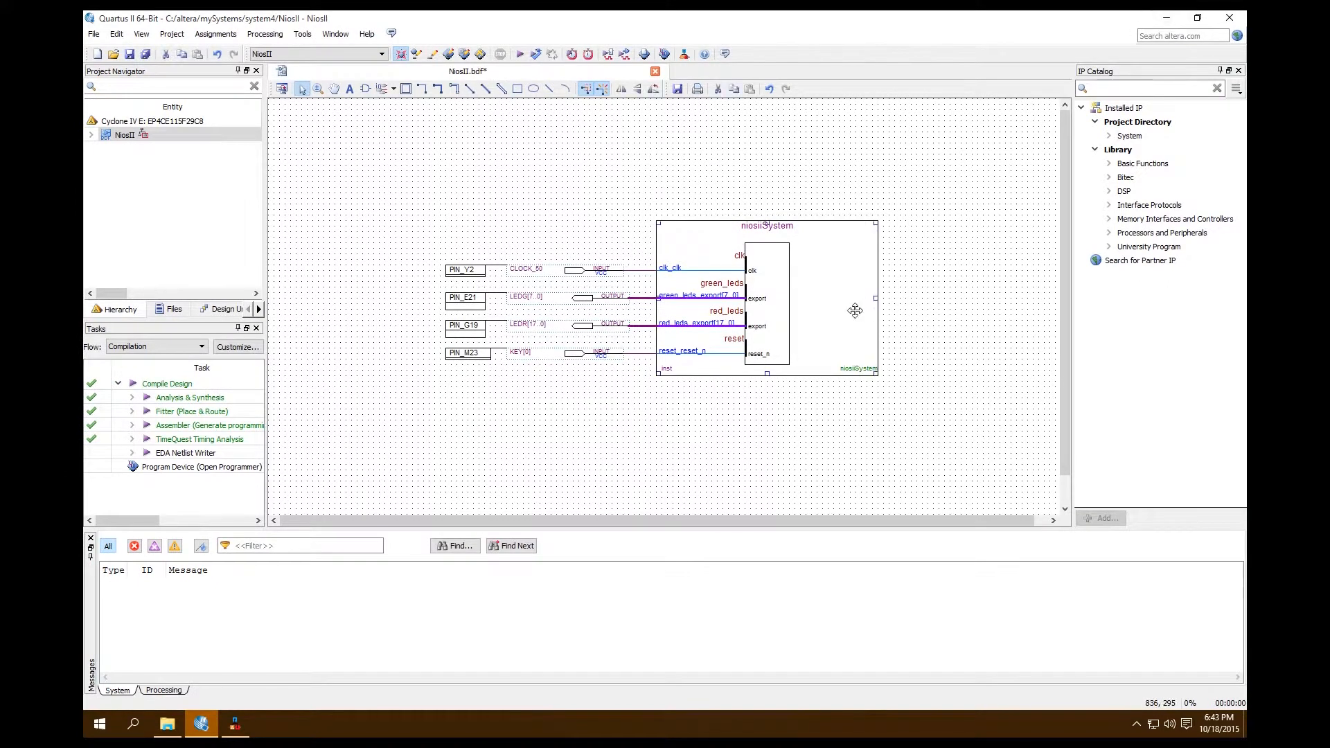
mouse_move(869, 266)
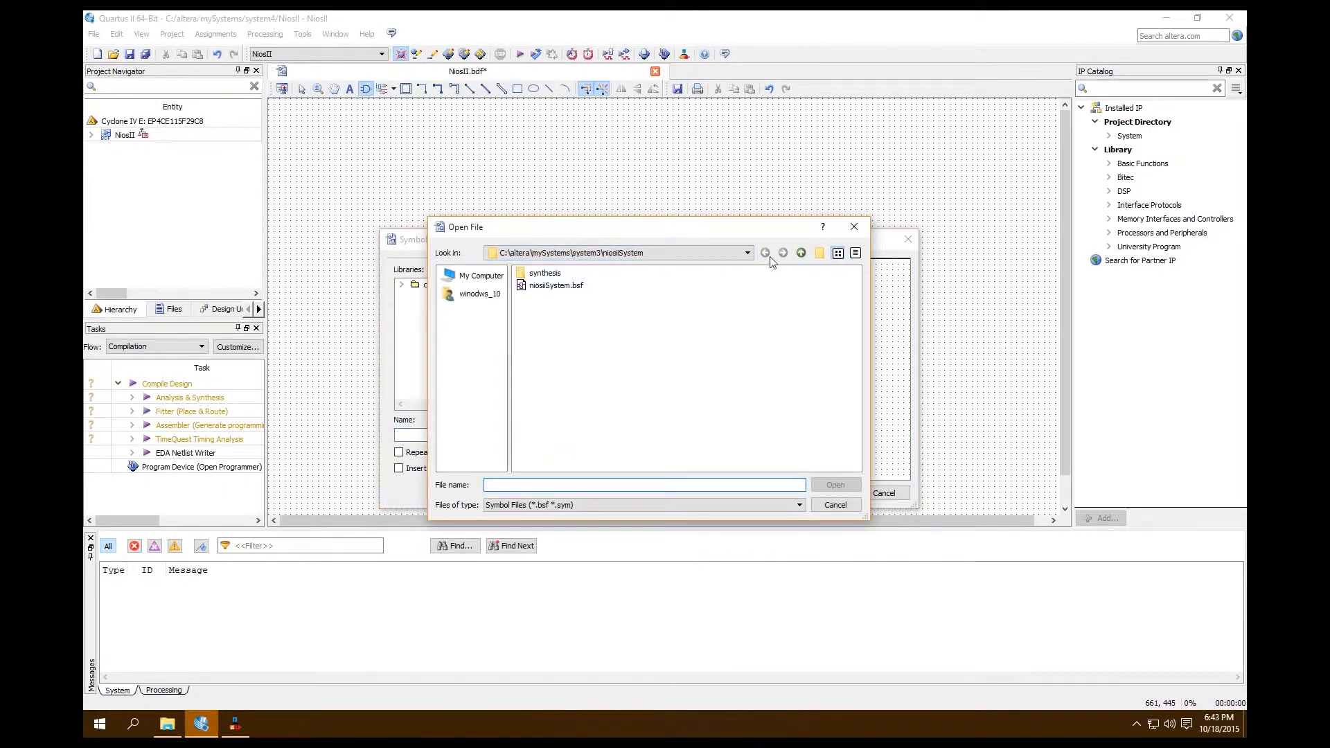
- Insert the regenerated system4 niosiiSystem.bsf symbol into the schematic
click(801, 253)
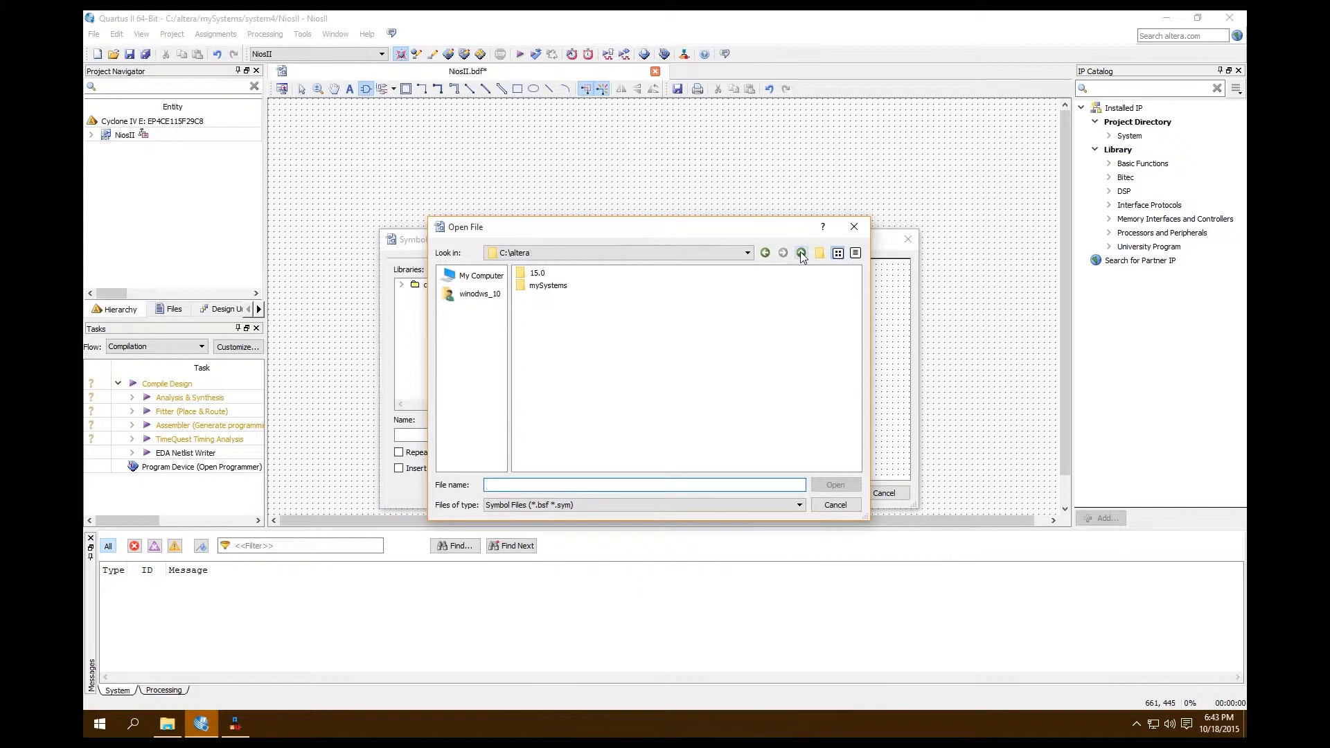
click(801, 253)
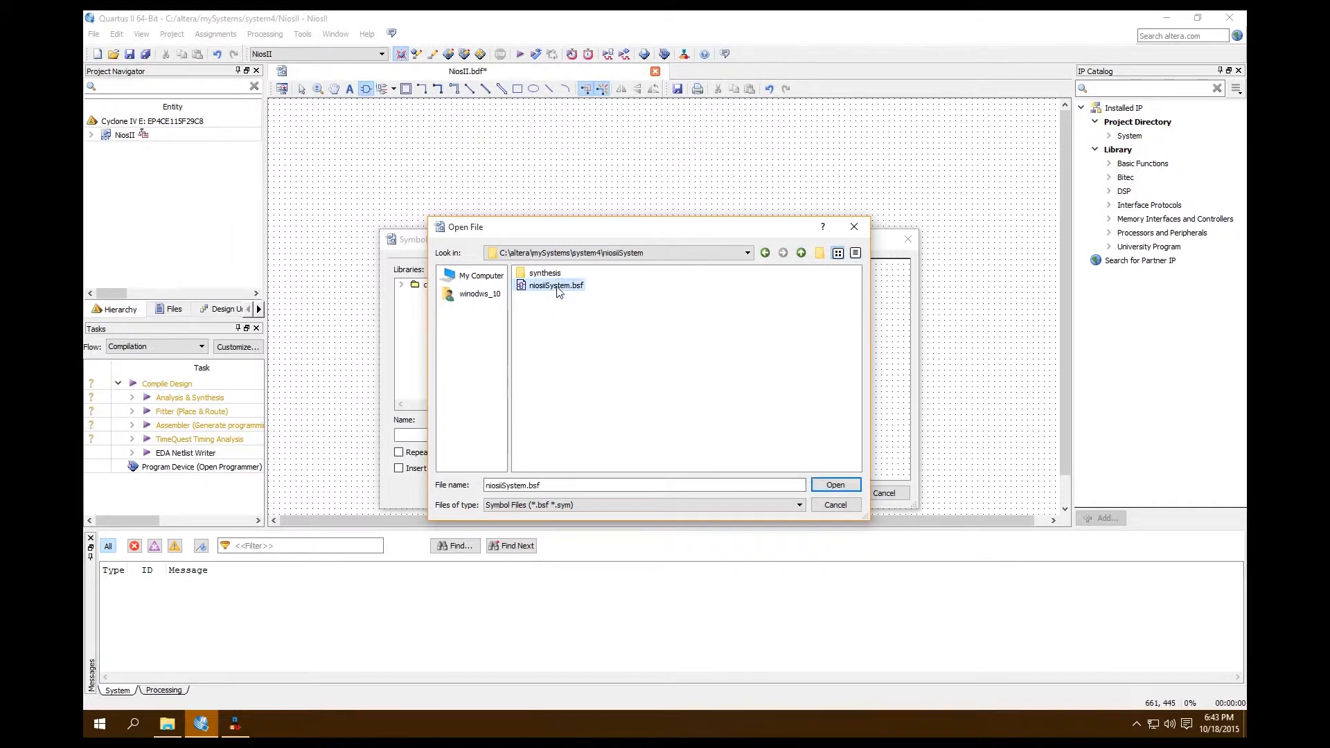
click(835, 485)
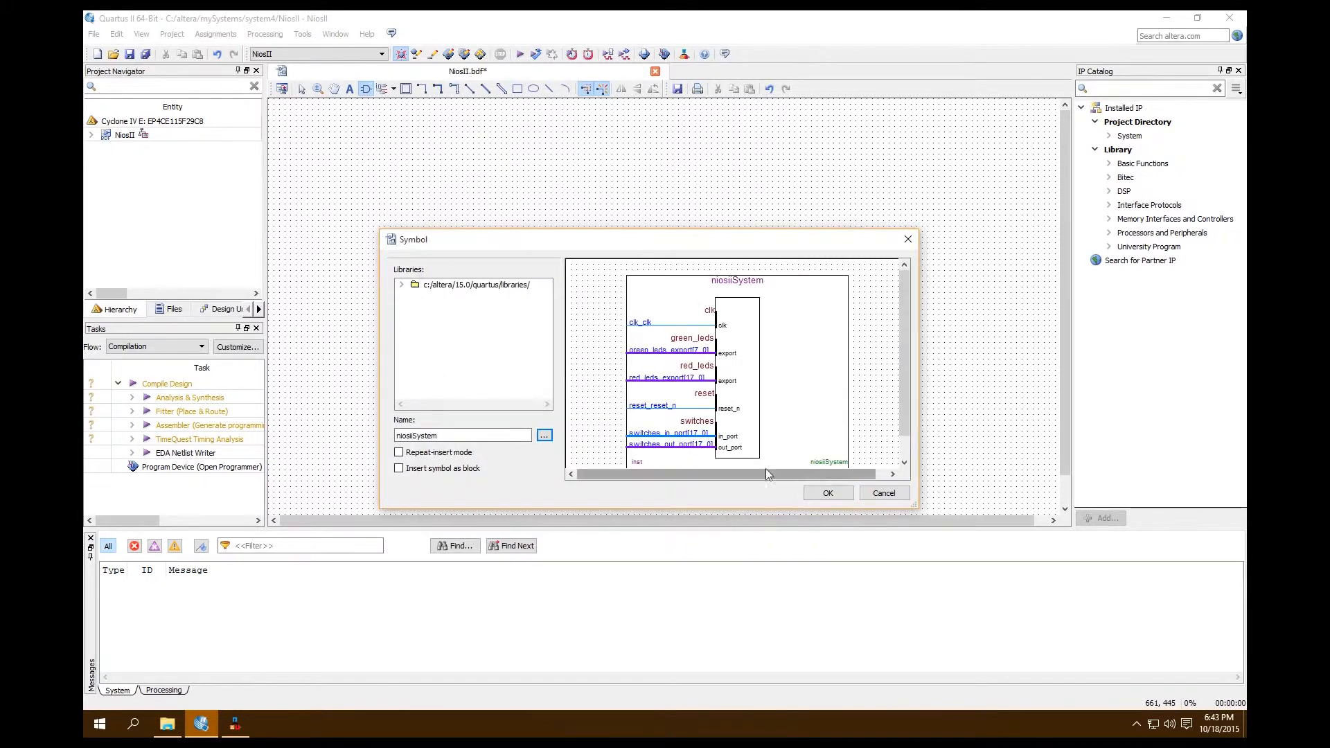
click(827, 493)
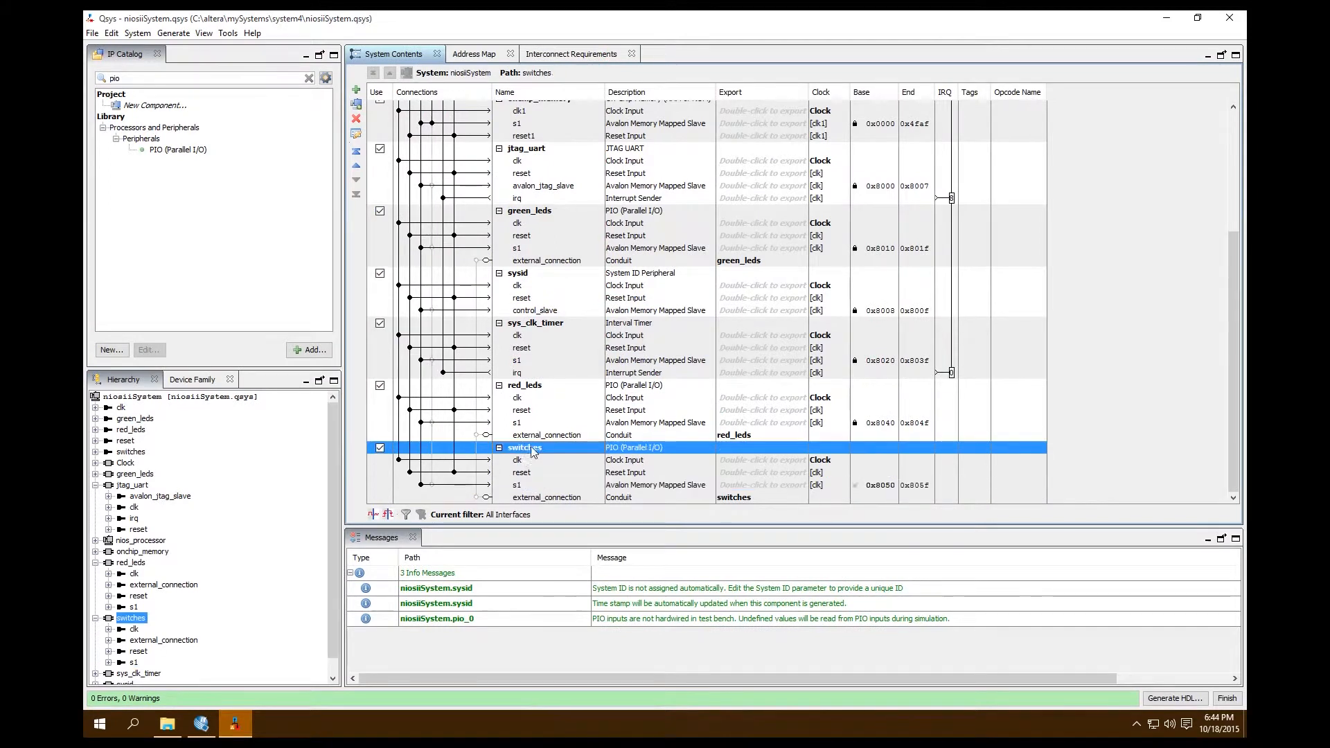
- Change the switches PIO direction from InOut to Input
double_click(524, 447)
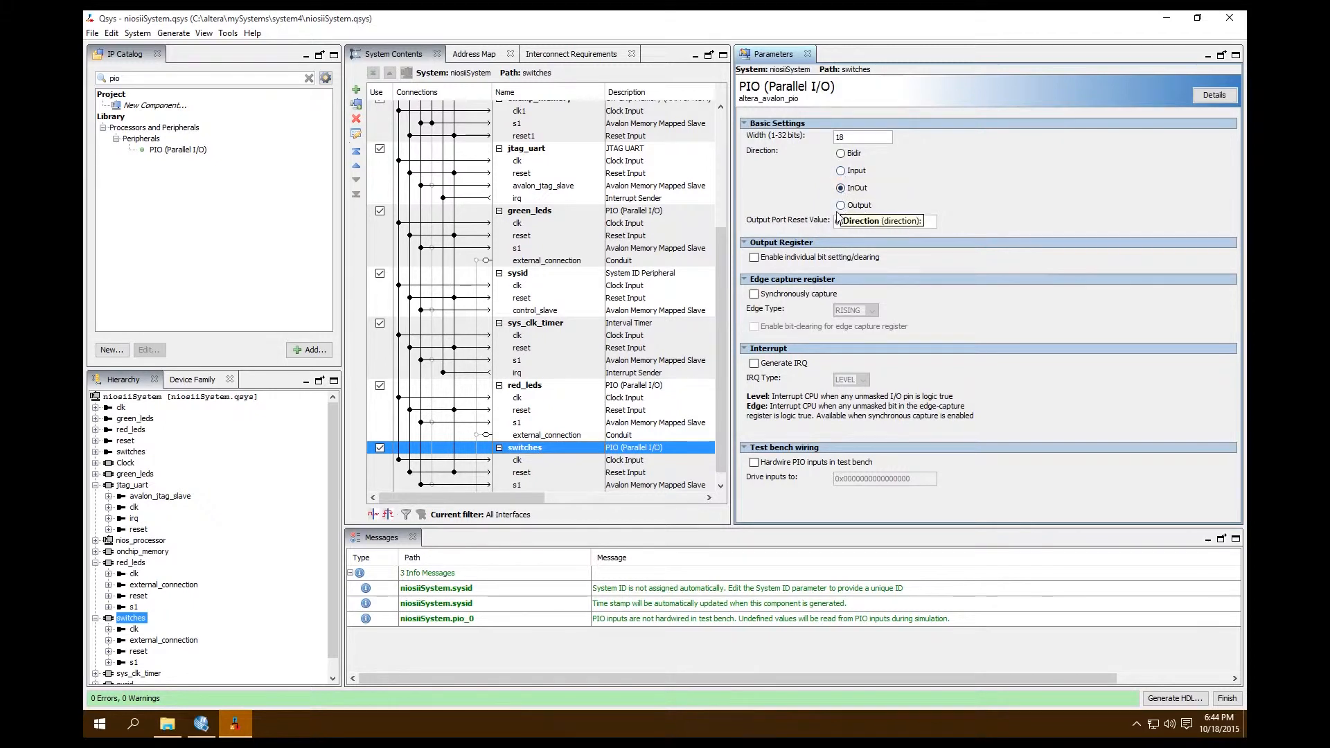
click(841, 171)
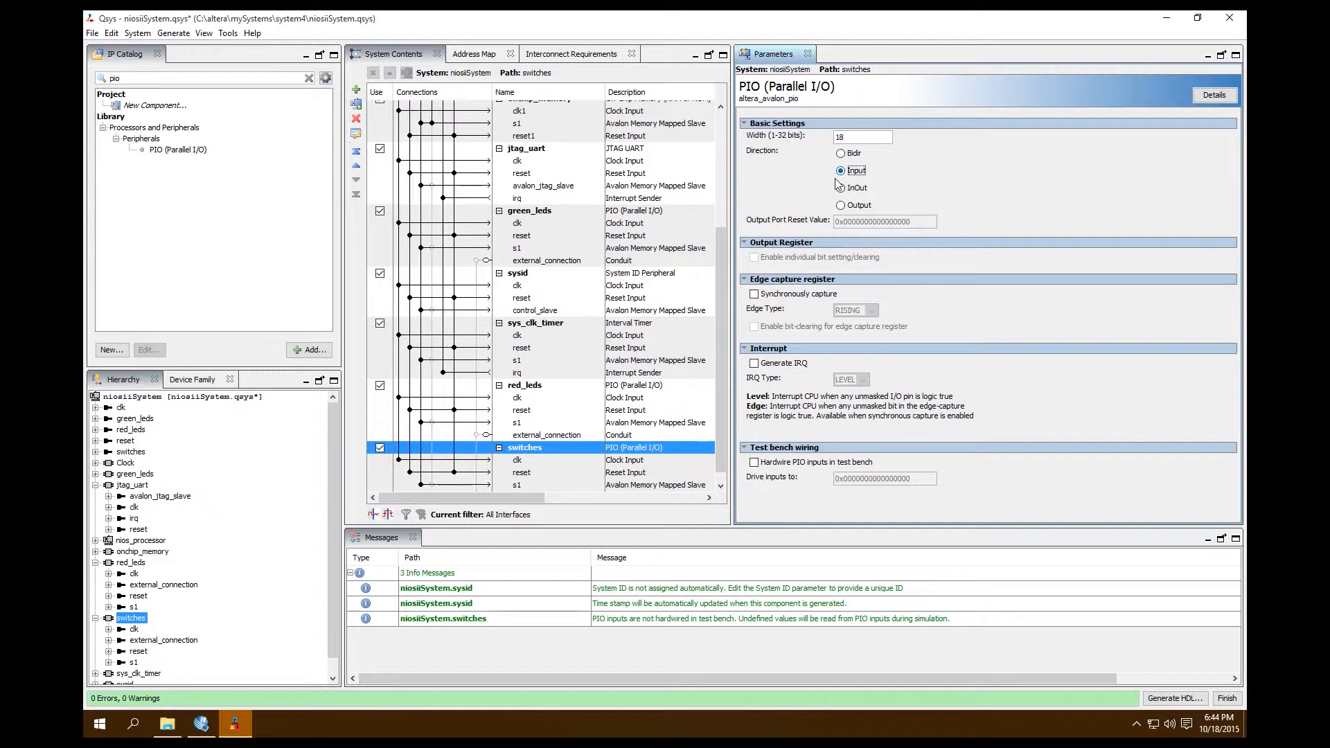
mouse_move(839, 188)
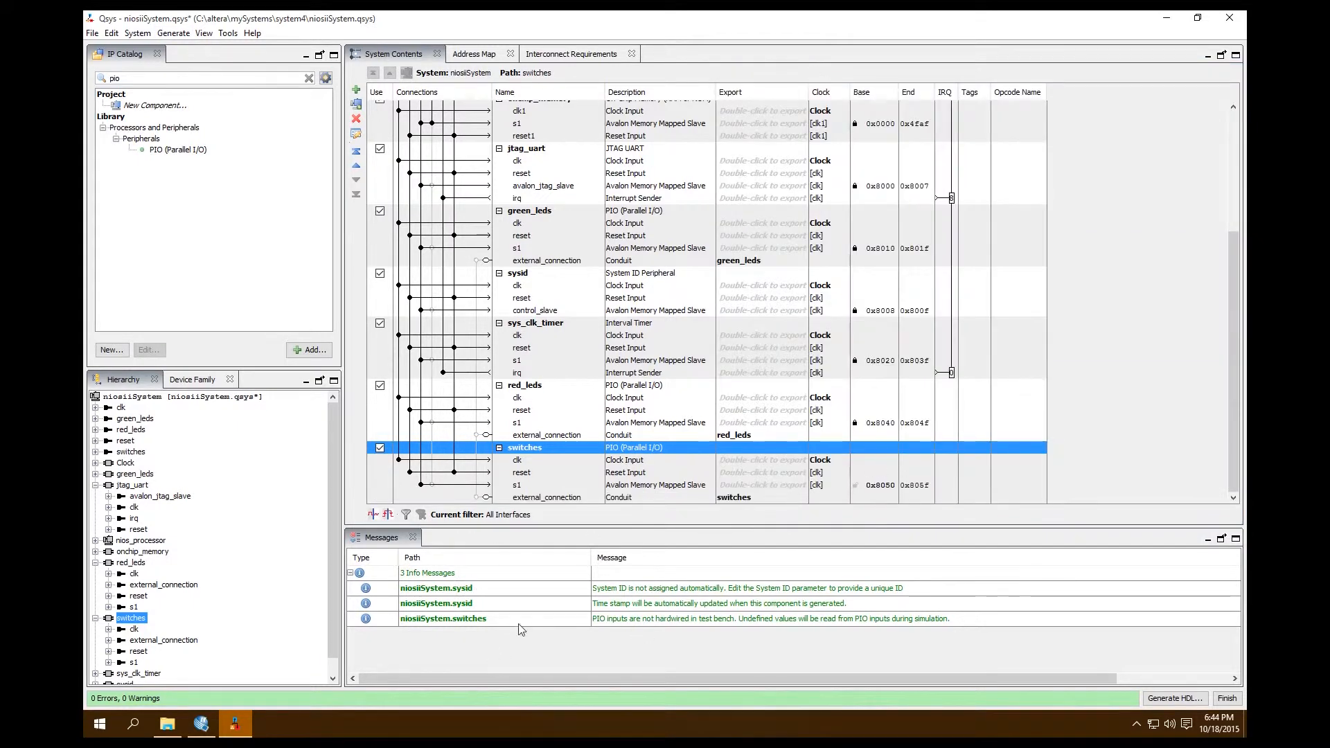
- Run Generate > Generate HDL again and close the completion report
click(173, 33)
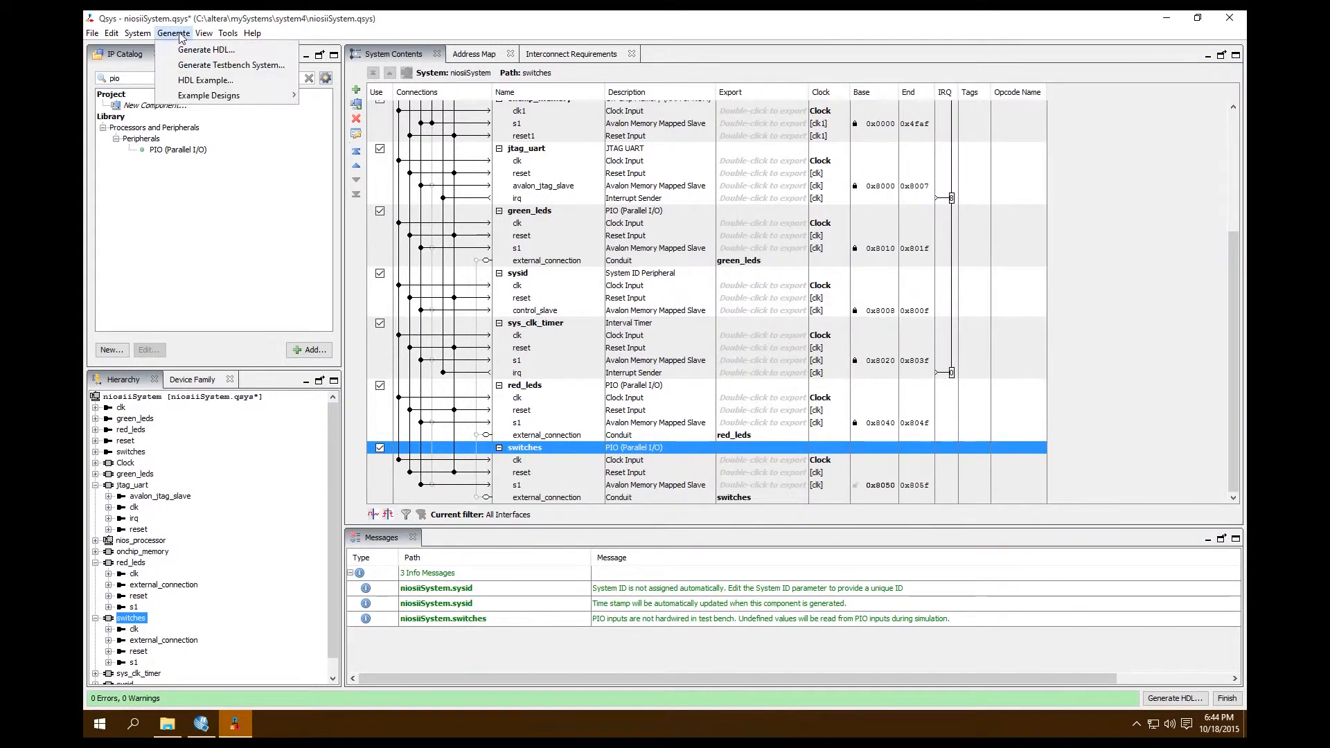
click(204, 49)
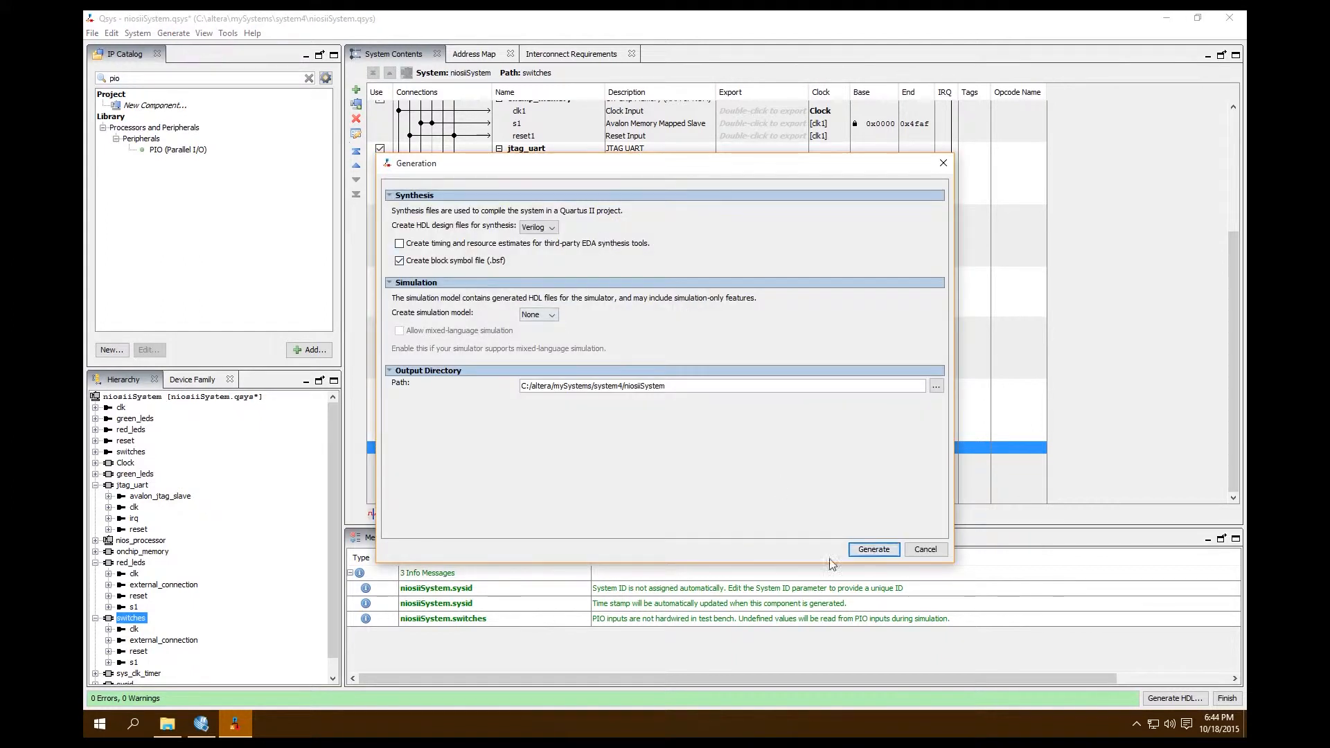
click(873, 550)
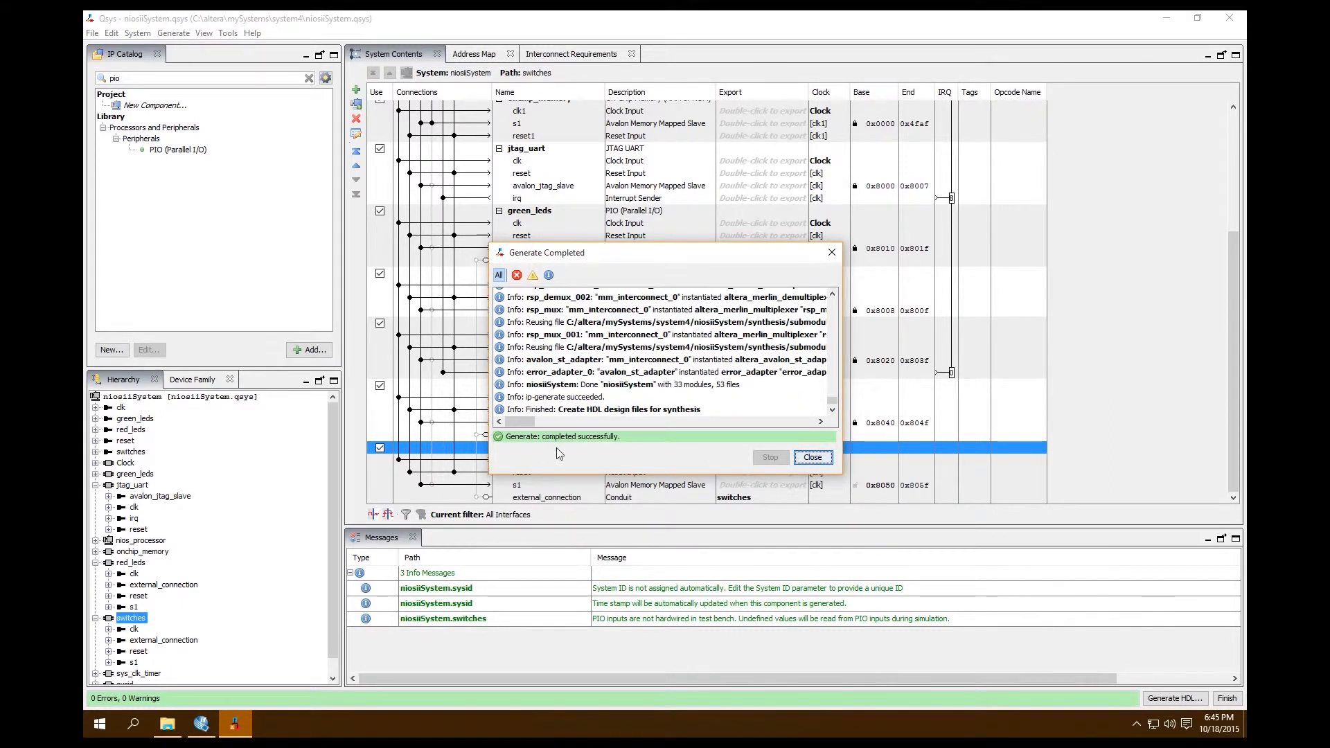
click(811, 457)
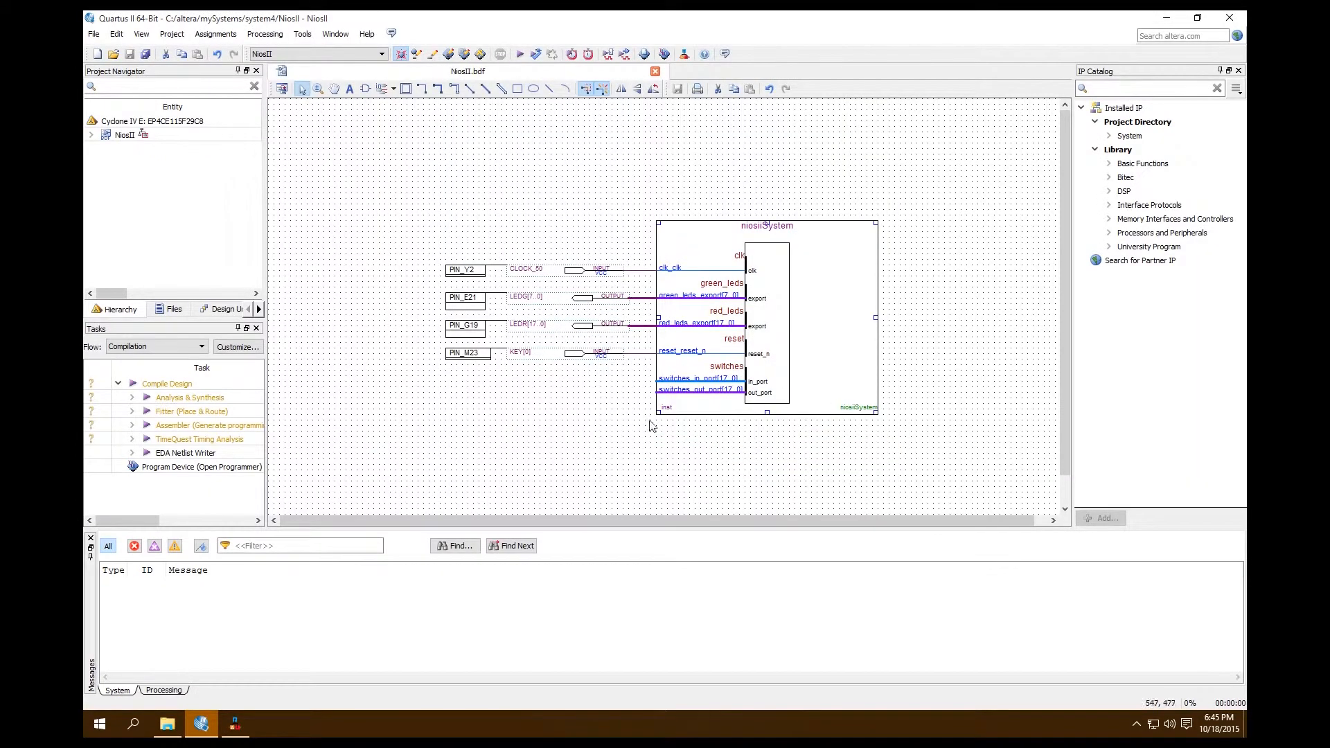
mouse_move(725, 426)
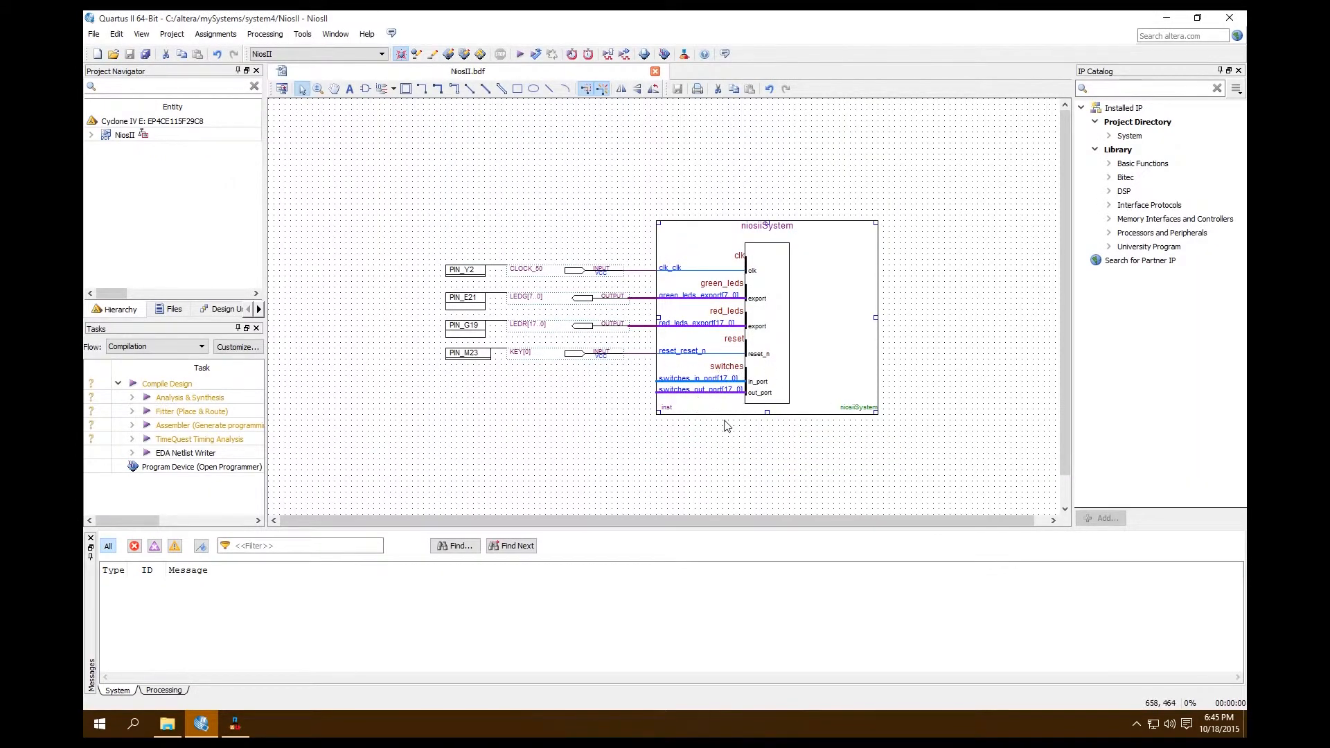
mouse_move(866, 356)
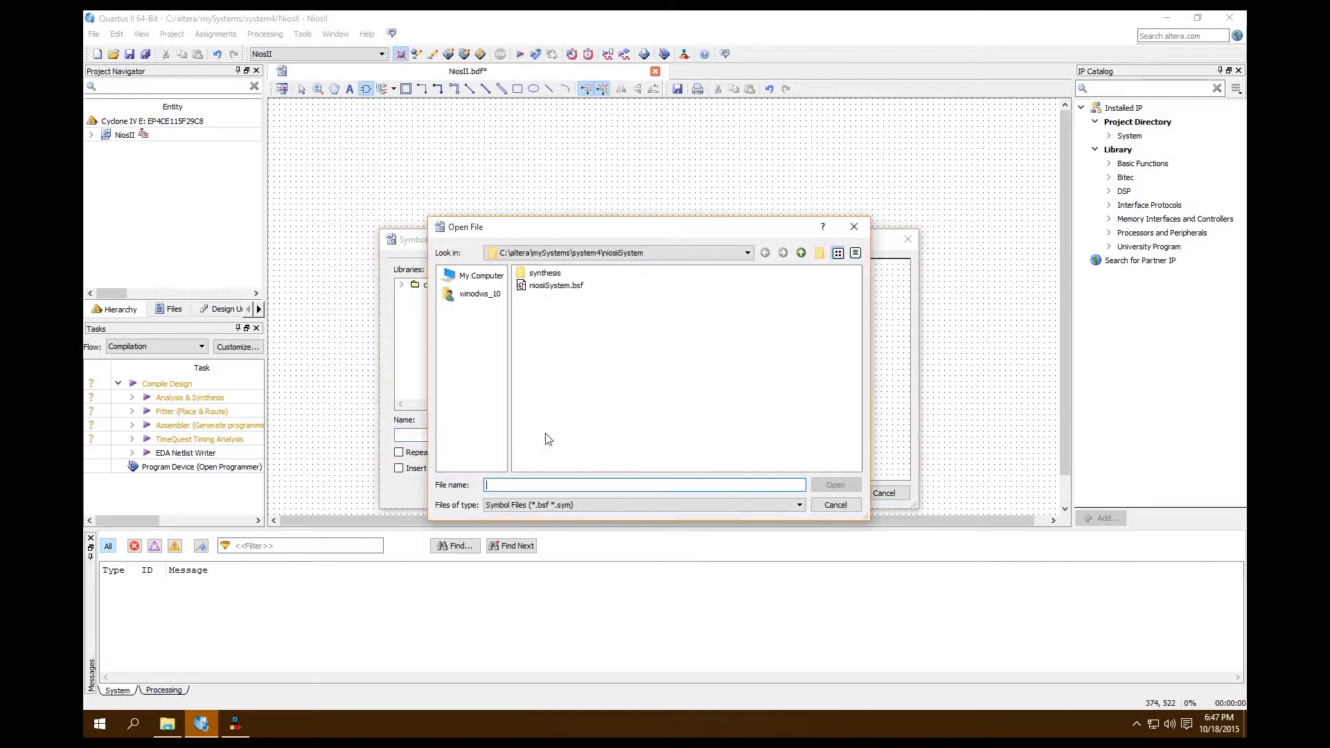
- Place the regenerated niosiiSystem.bsf symbol from system4/niosiiSystem into the NiosII schematic
click(555, 285)
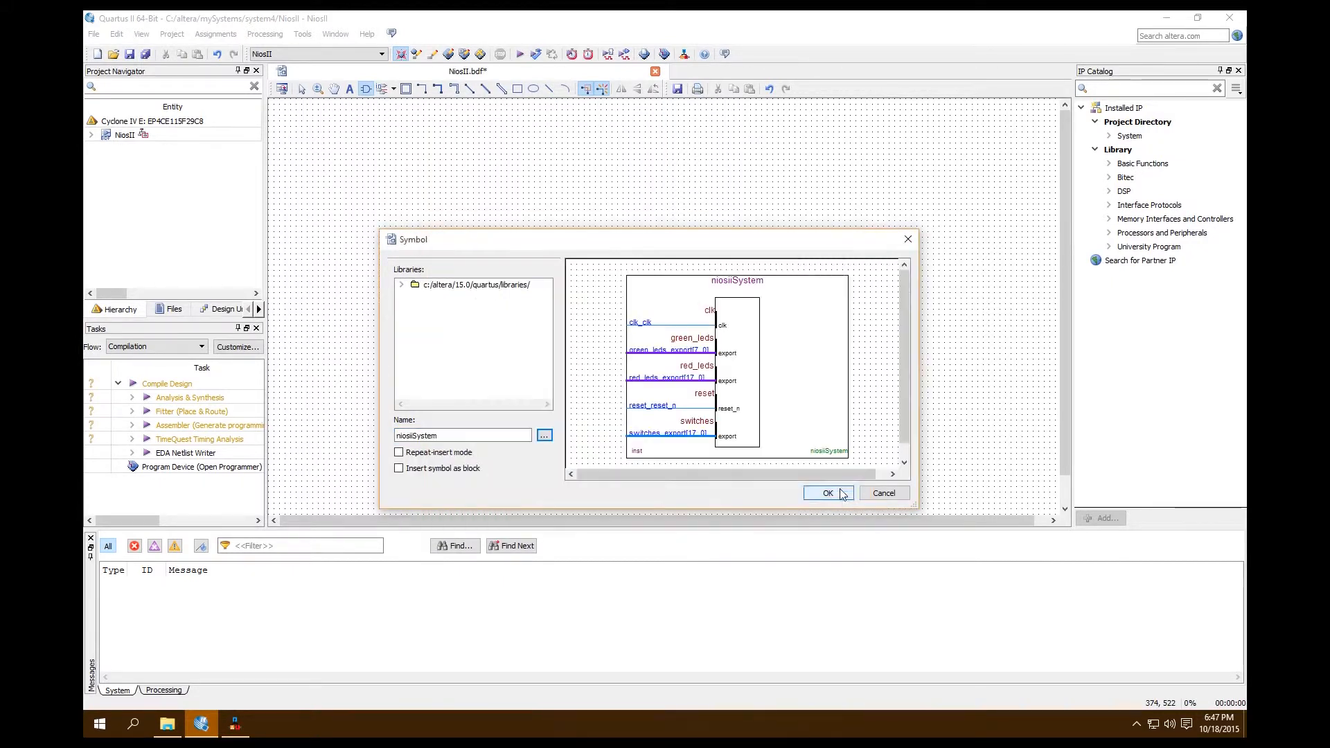
click(828, 493)
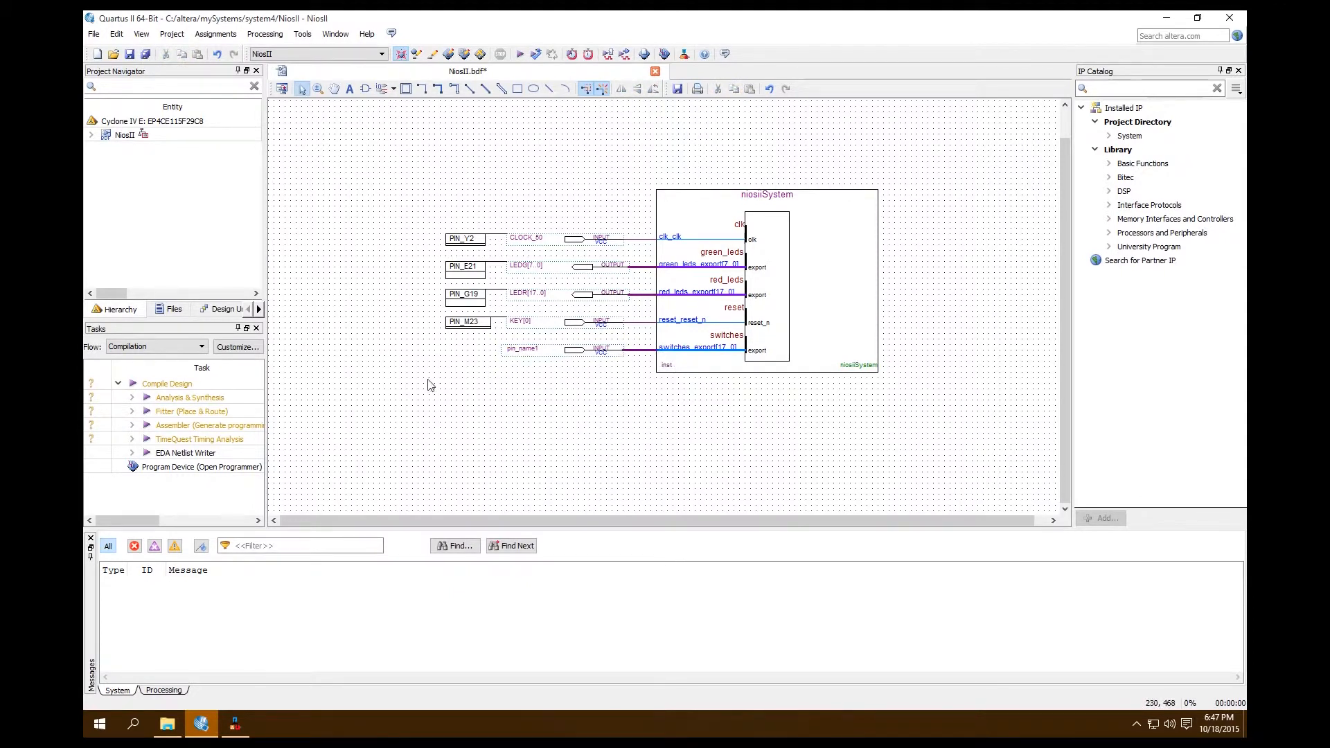
- Rename the new switches input pin from pin_name1 to SW[17..0]
click(564, 348)
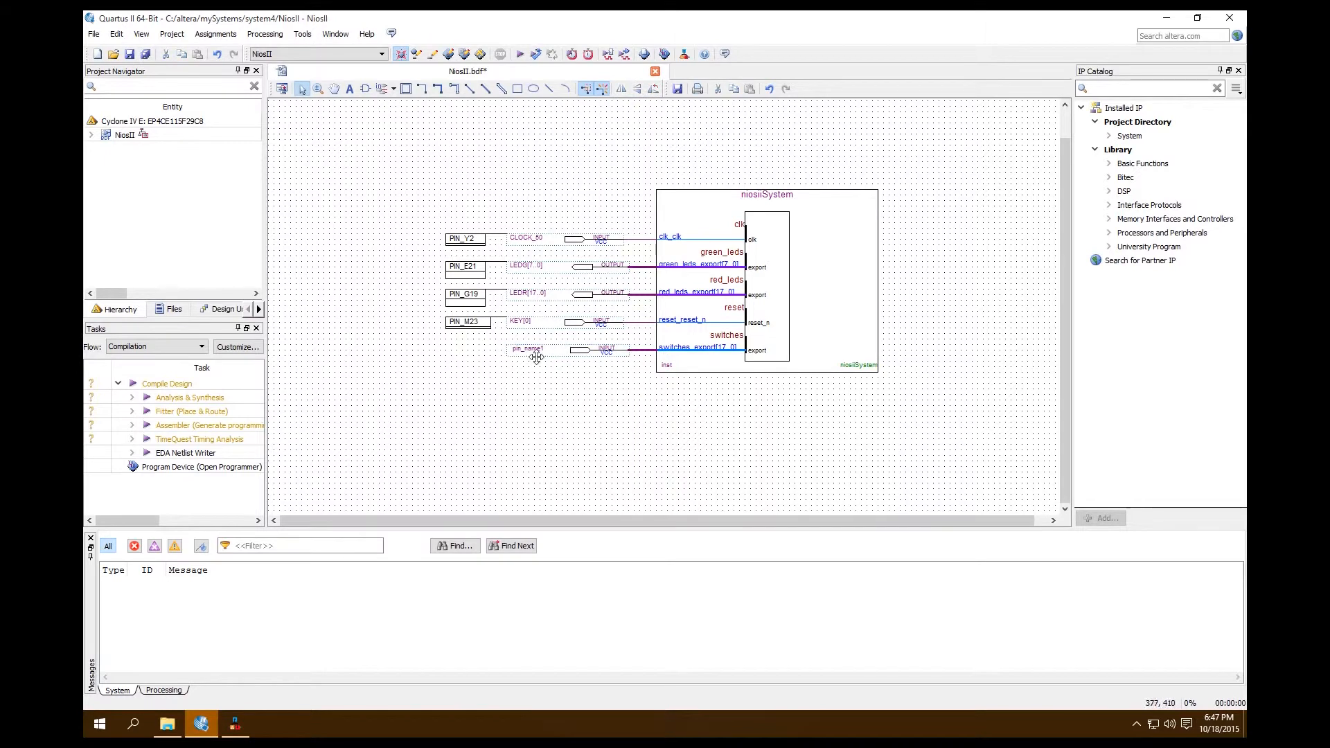
click(528, 349)
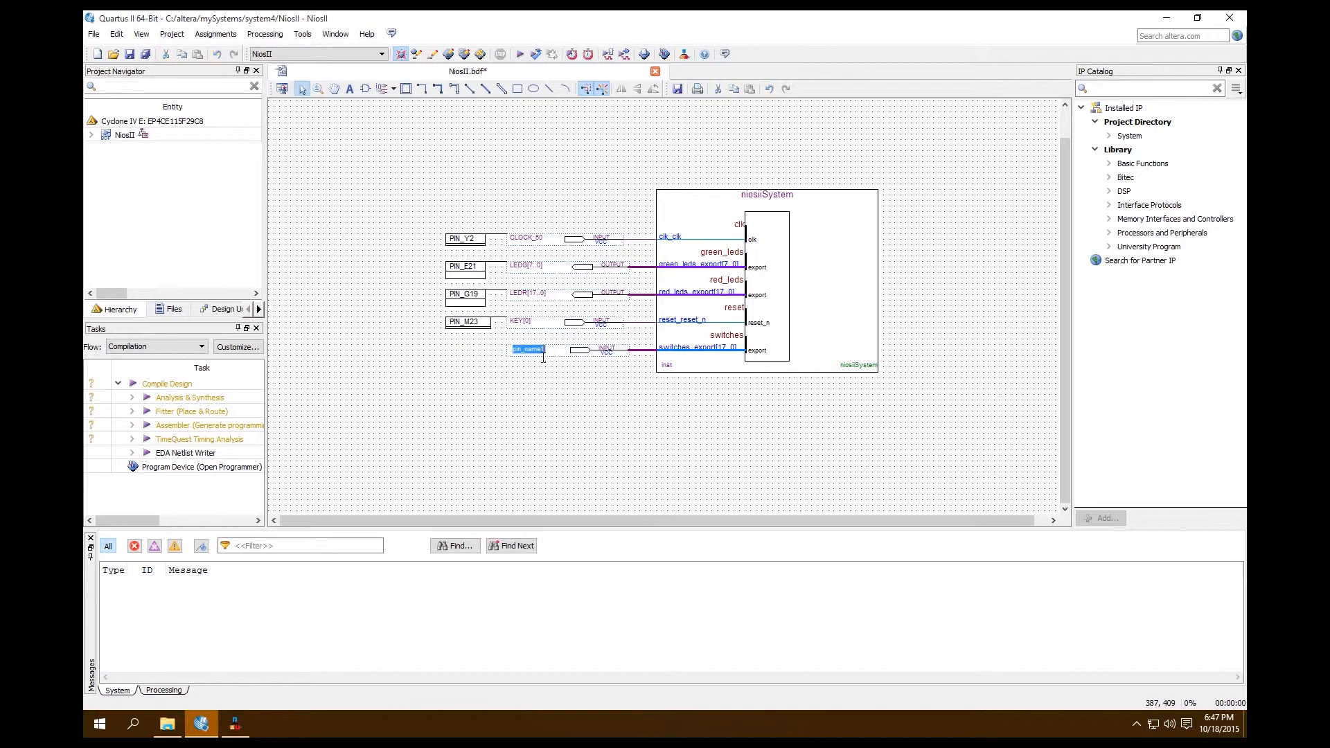
text(SW)
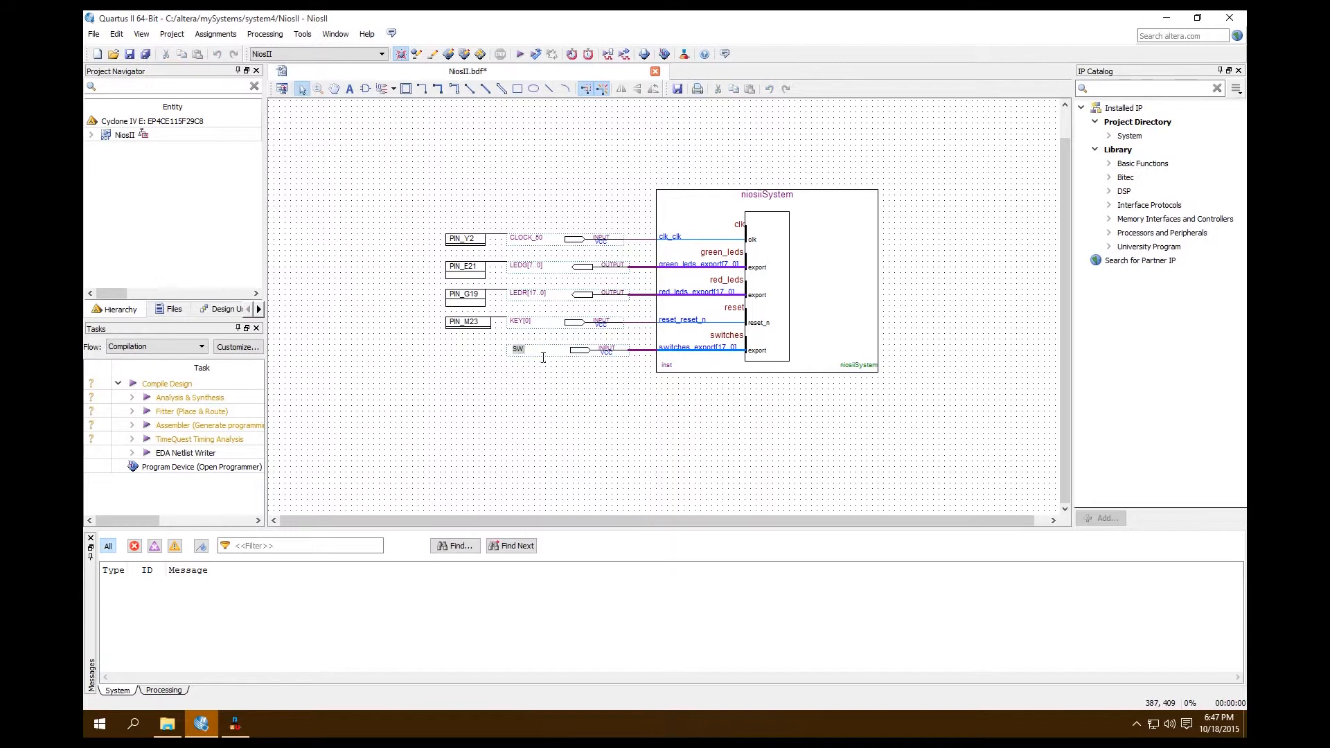
click(518, 348)
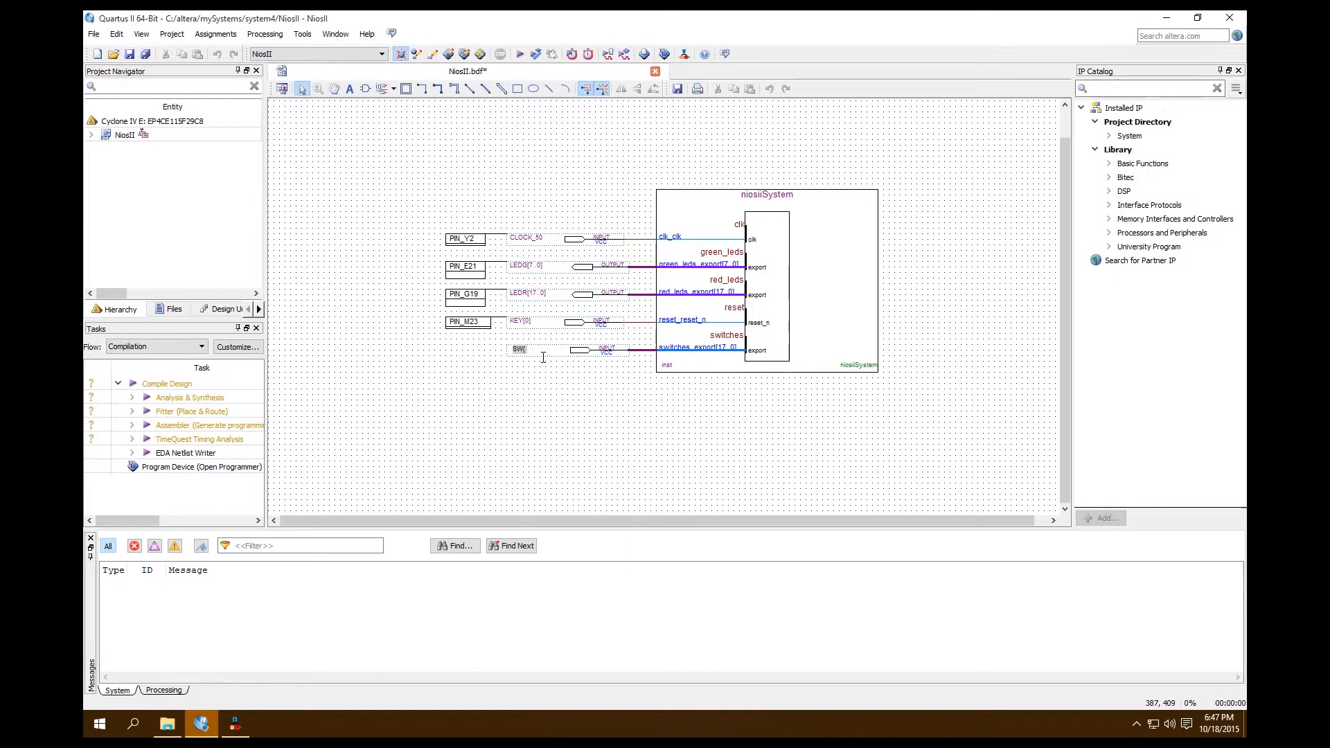
text([17..0])
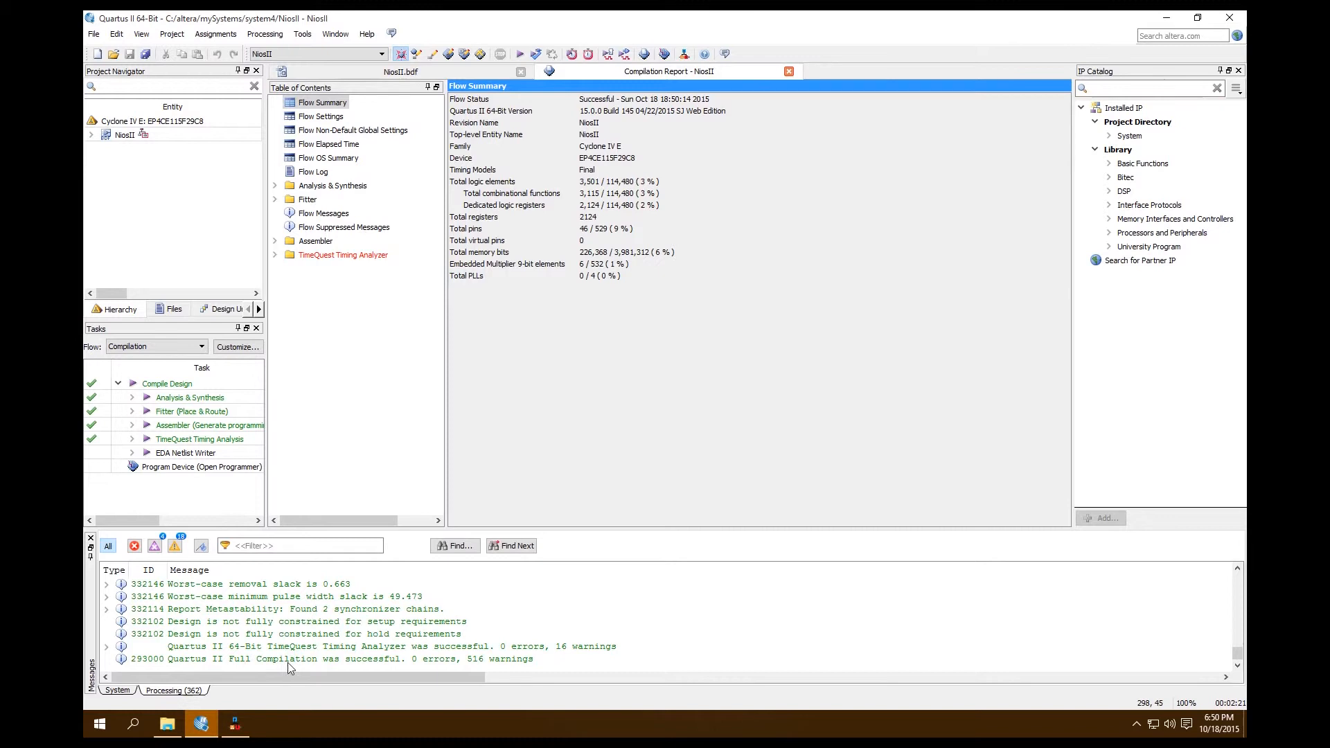
mouse_move(485, 667)
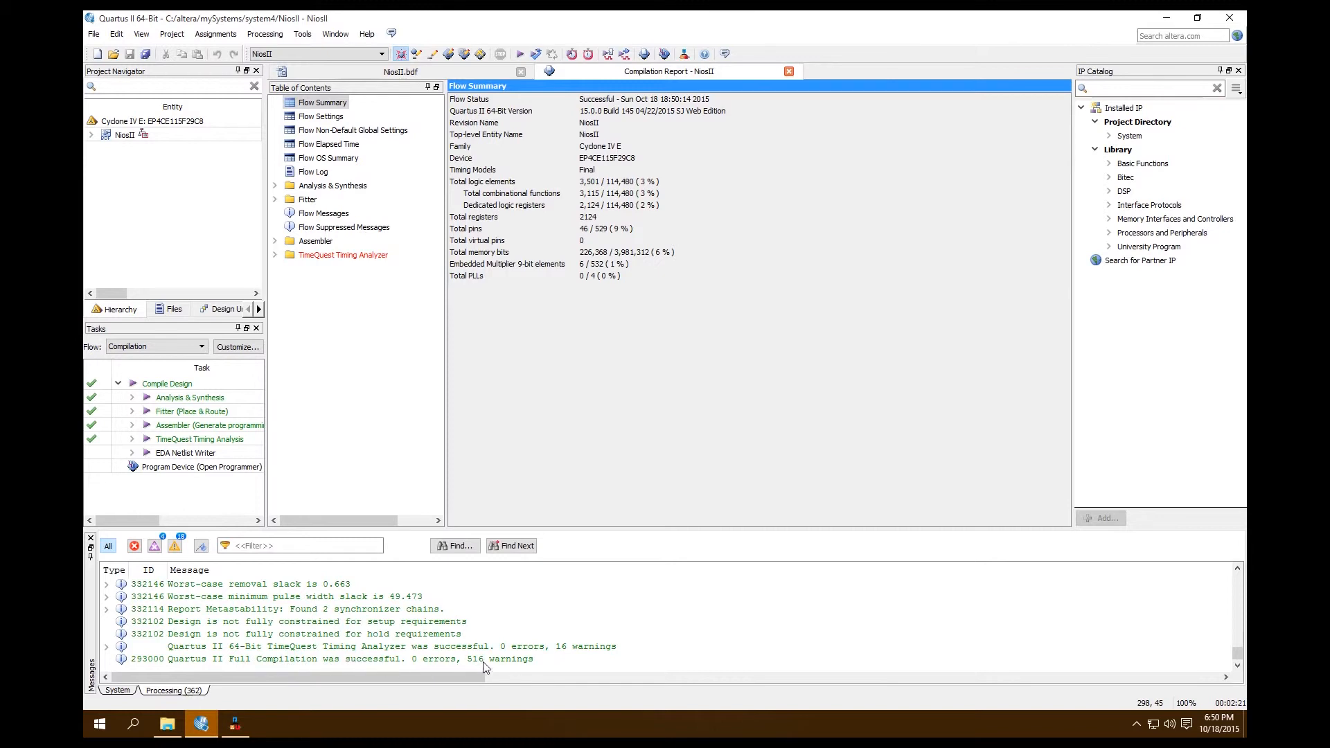